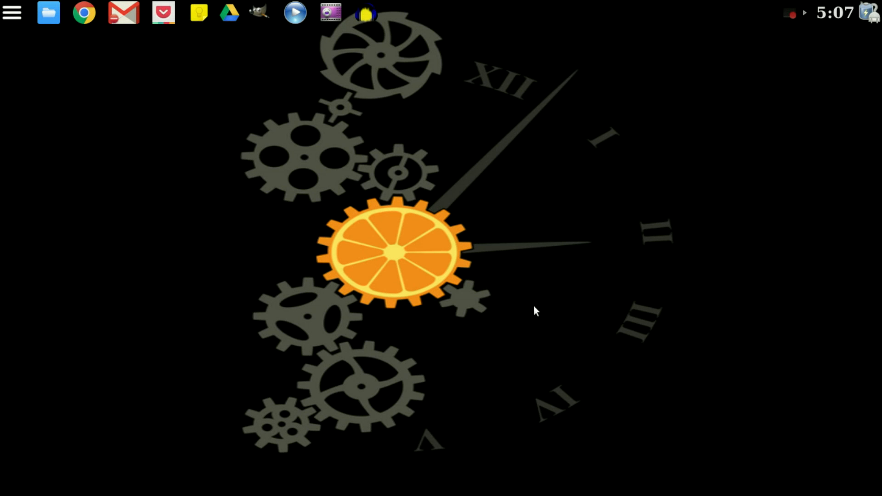
pyautogui.moveTo(308, 193)
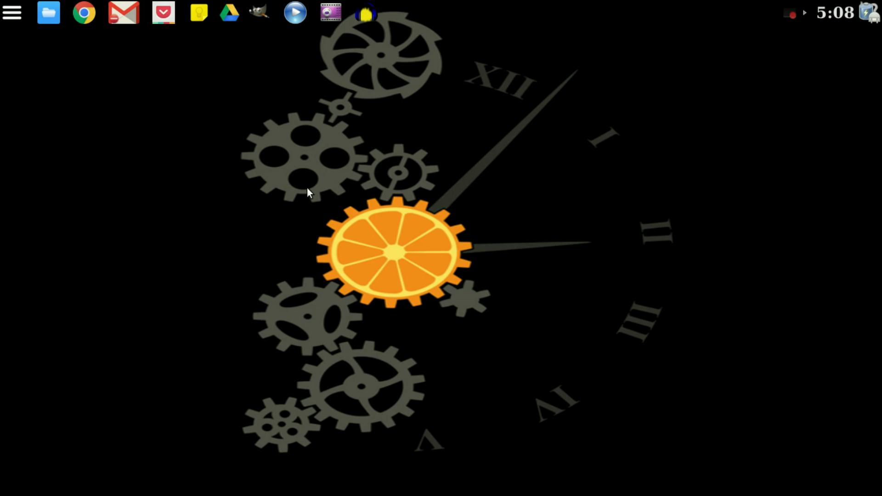
pyautogui.moveTo(328, 156)
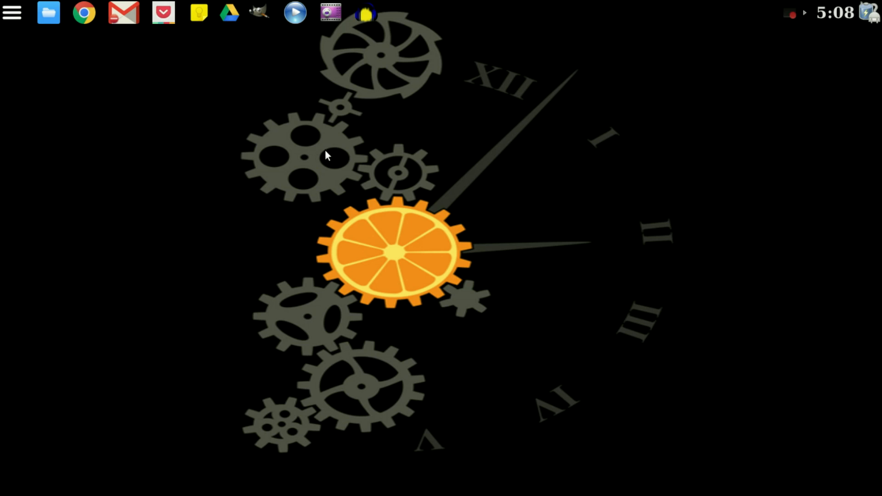
pyautogui.moveTo(365, 11)
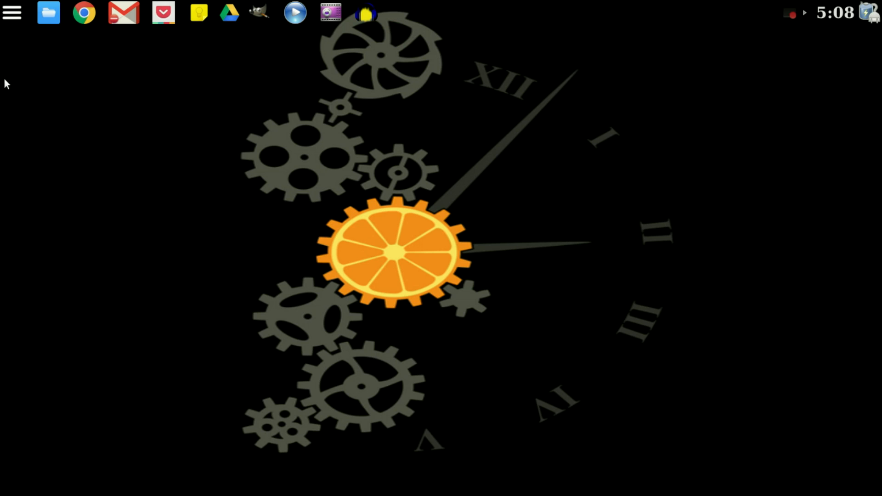
# Open the Xfce applications menu, retrying once, to reach Audacity under Multimedia
pyautogui.click(11, 13)
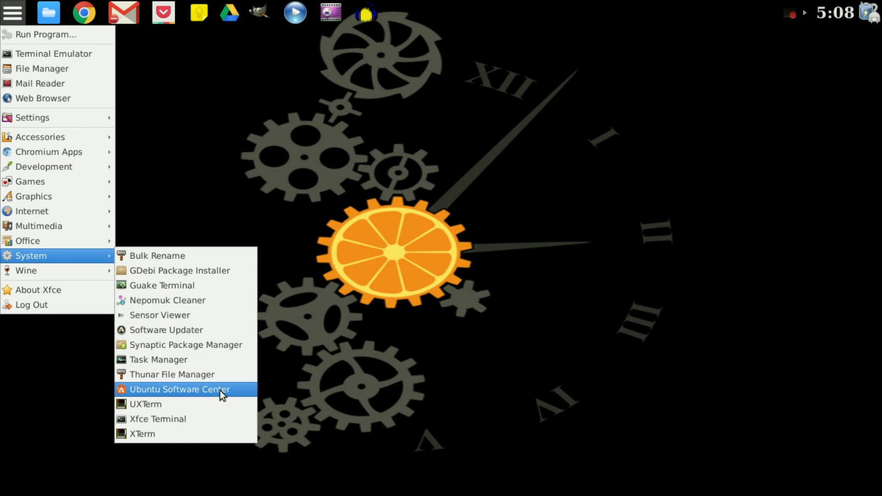
pyautogui.moveTo(415, 415)
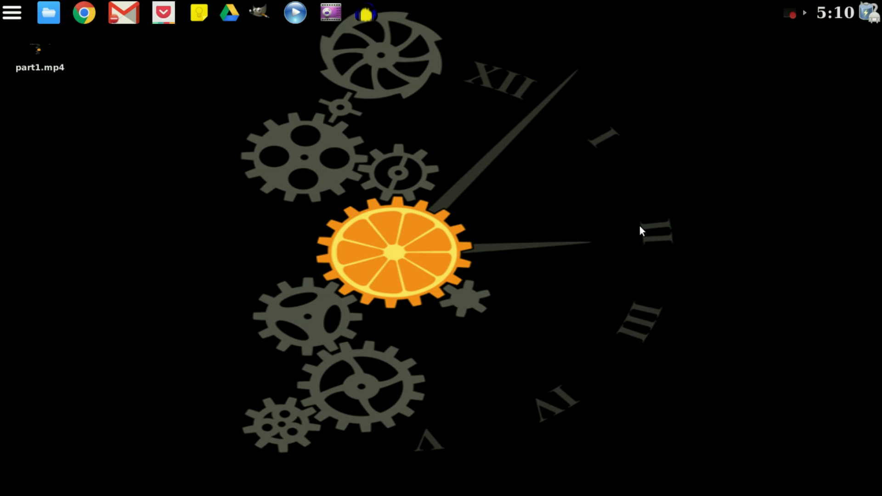
pyautogui.moveTo(366, 67)
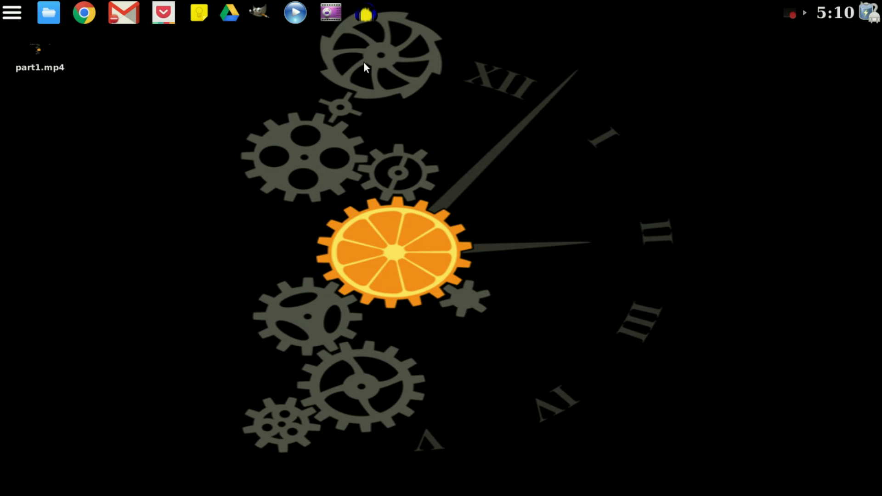
pyautogui.moveTo(314, 22)
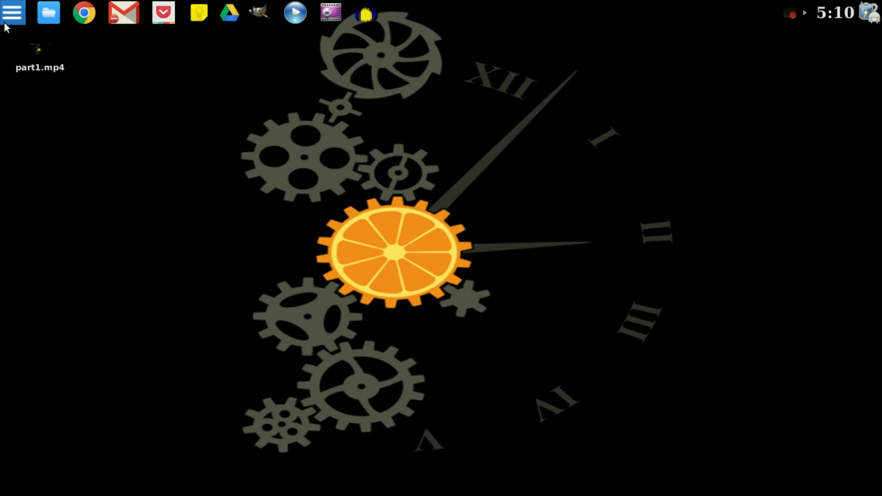
pyautogui.click(13, 13)
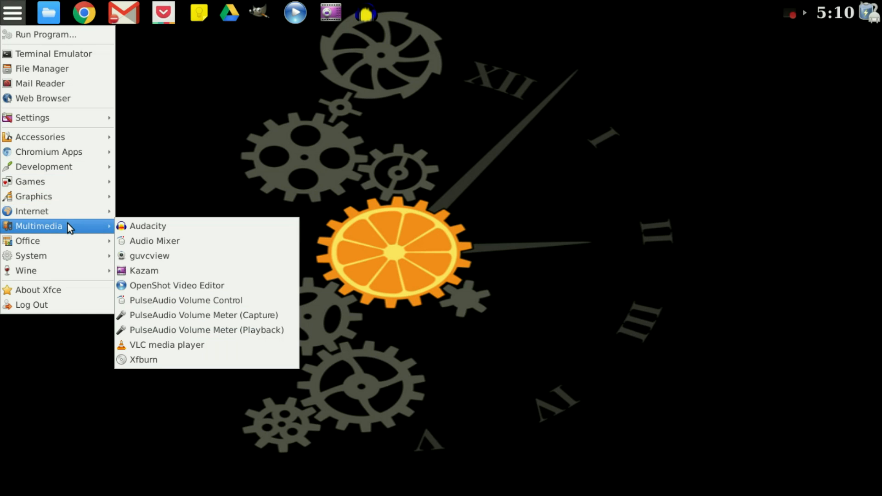
pyautogui.moveTo(163, 226)
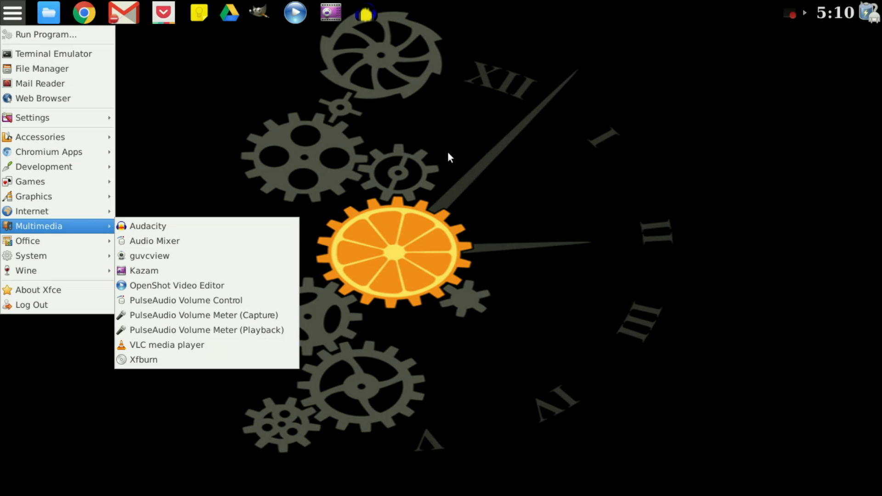
pyautogui.moveTo(54, 53)
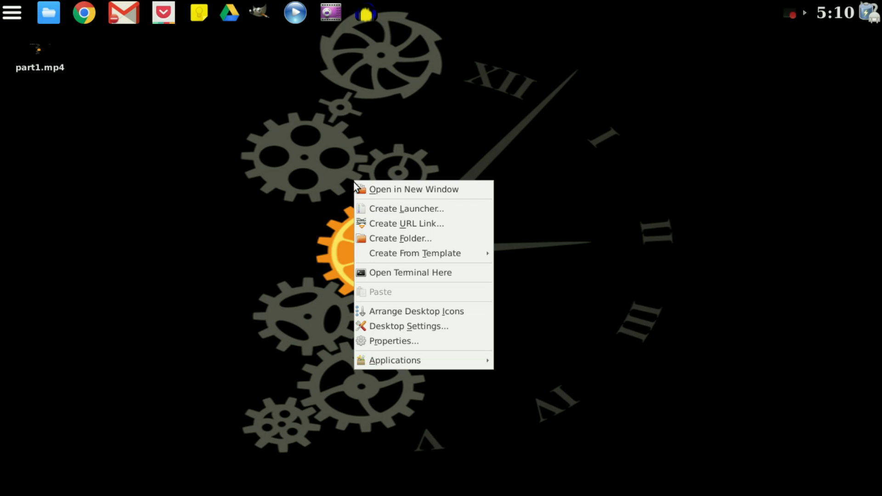
pyautogui.moveTo(410, 361)
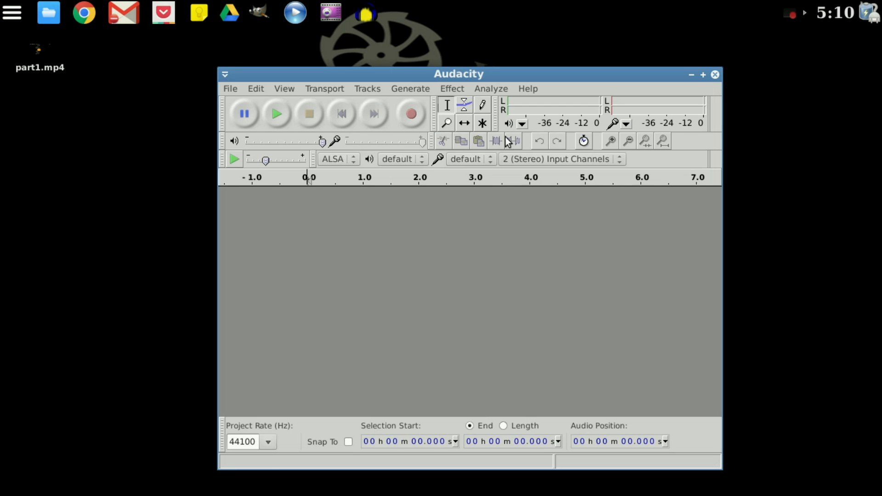
# Move the Audacity window up and left, then import part1.mp4 from the desktop
pyautogui.moveTo(459, 74); pyautogui.dragTo(435, 63)
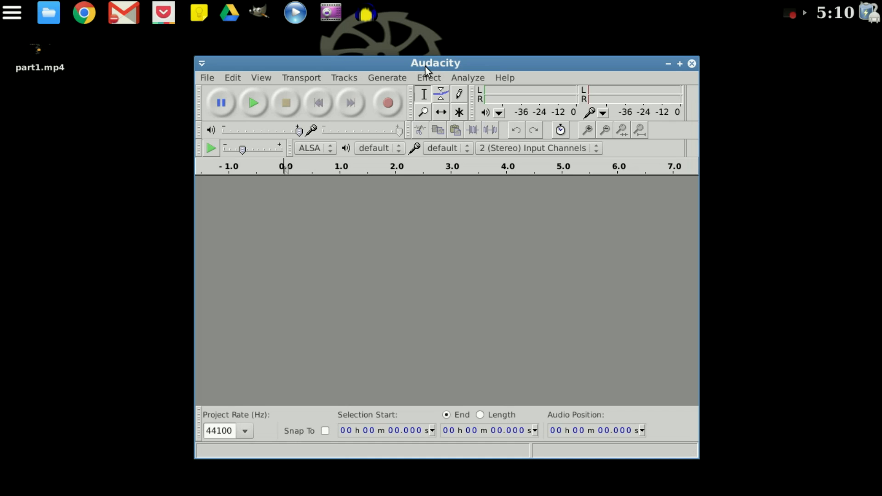
pyautogui.moveTo(436, 63); pyautogui.dragTo(429, 48)
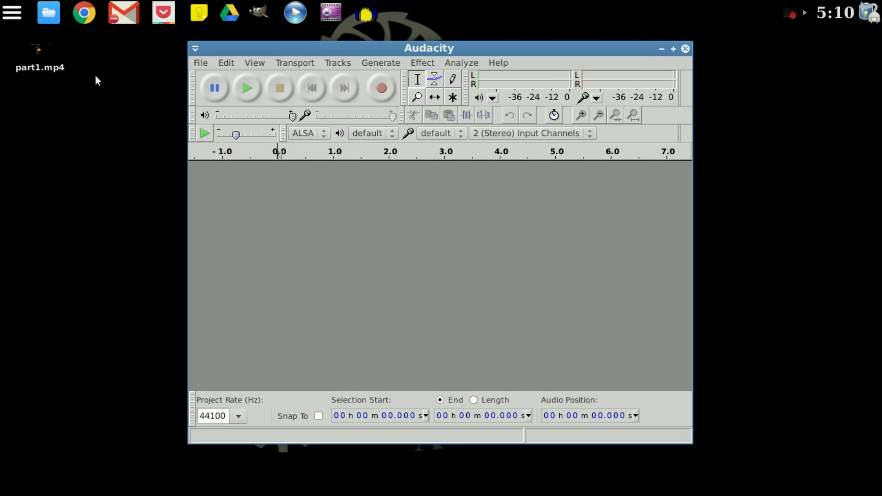
pyautogui.click(39, 51)
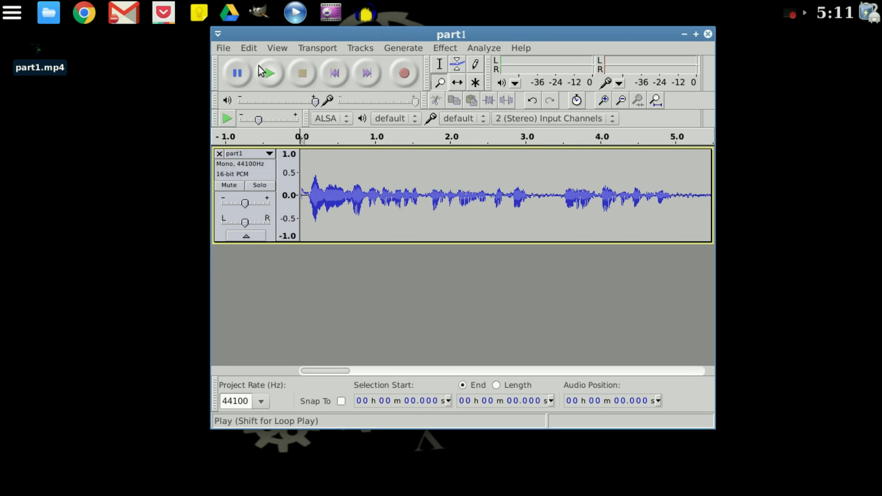
pyautogui.click(268, 72)
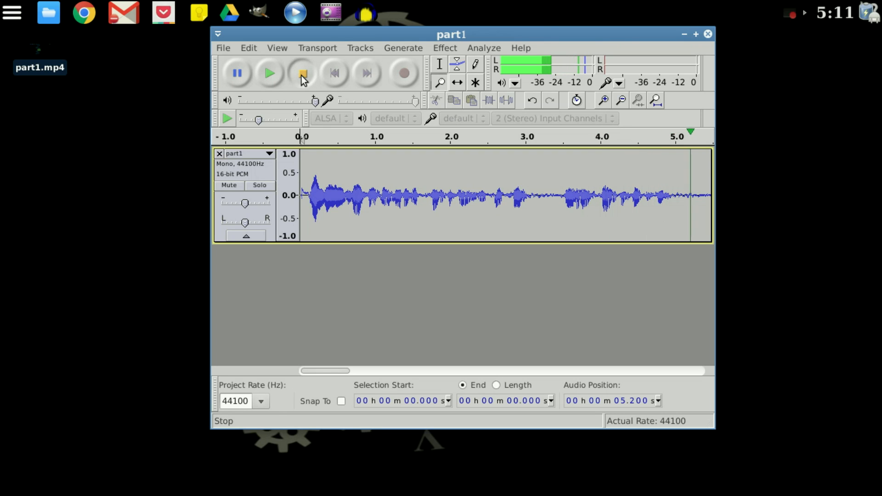
pyautogui.click(303, 74)
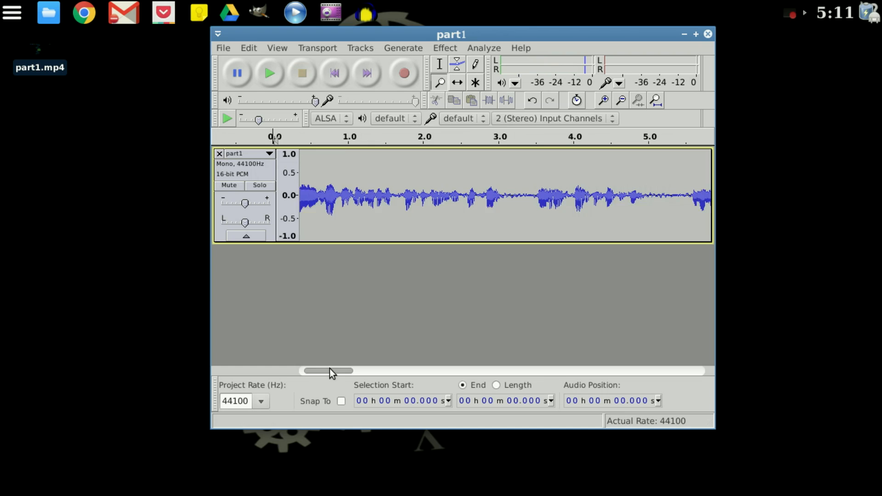
pyautogui.moveTo(329, 371); pyautogui.dragTo(386, 371)
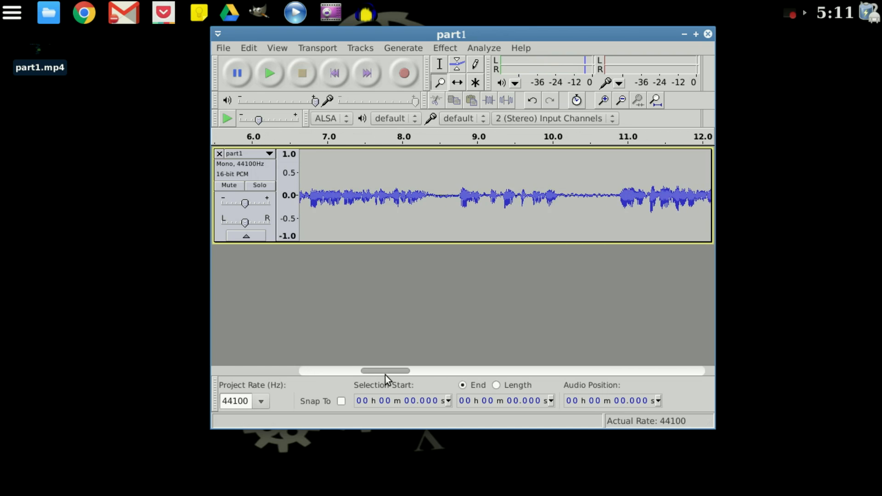
pyautogui.moveTo(394, 371); pyautogui.dragTo(374, 371)
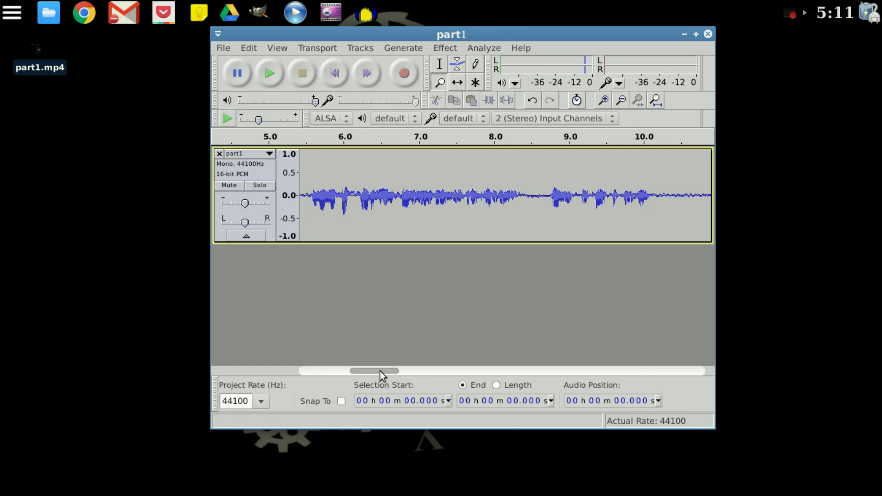
pyautogui.click(382, 185)
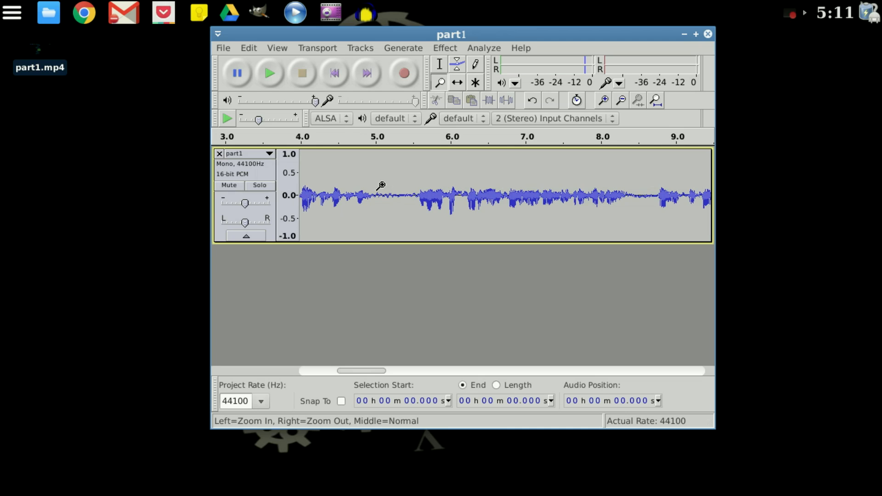
pyautogui.click(439, 65)
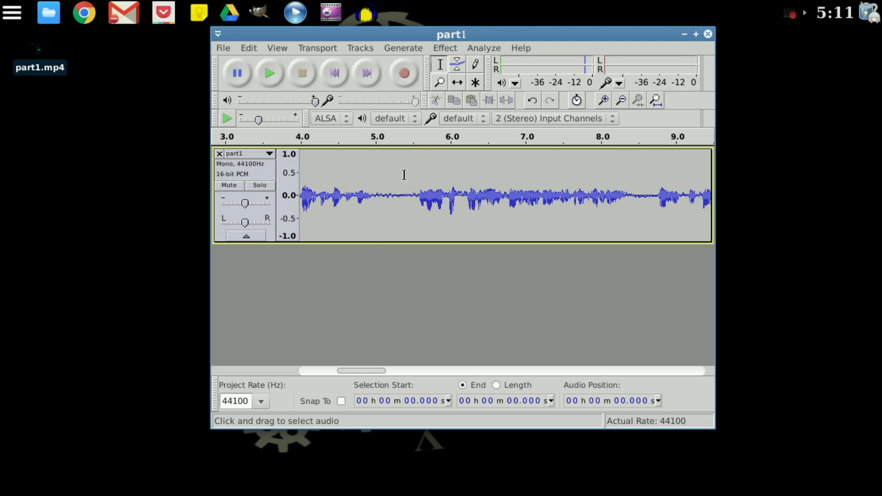
# Capture the quiet 5.0–5.5 s stretch as the Noise Removal noise profile
pyautogui.moveTo(376, 195); pyautogui.dragTo(416, 195)
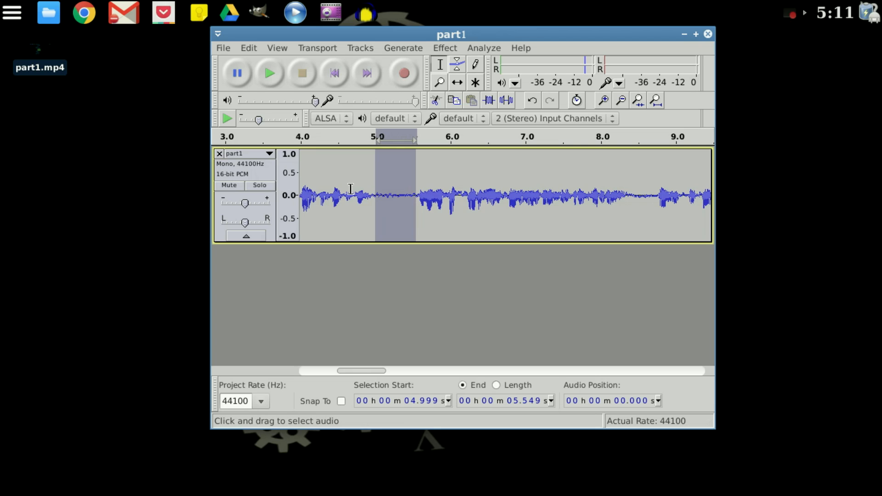
pyautogui.moveTo(445, 221)
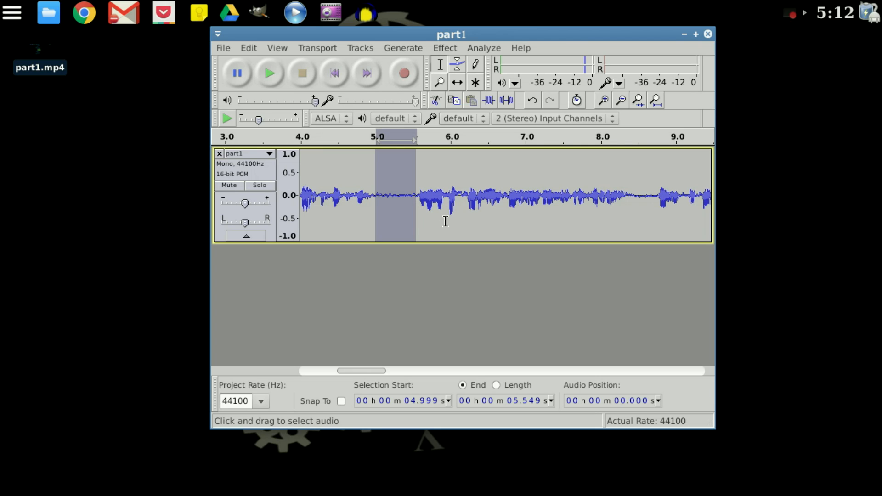
pyautogui.moveTo(451, 184)
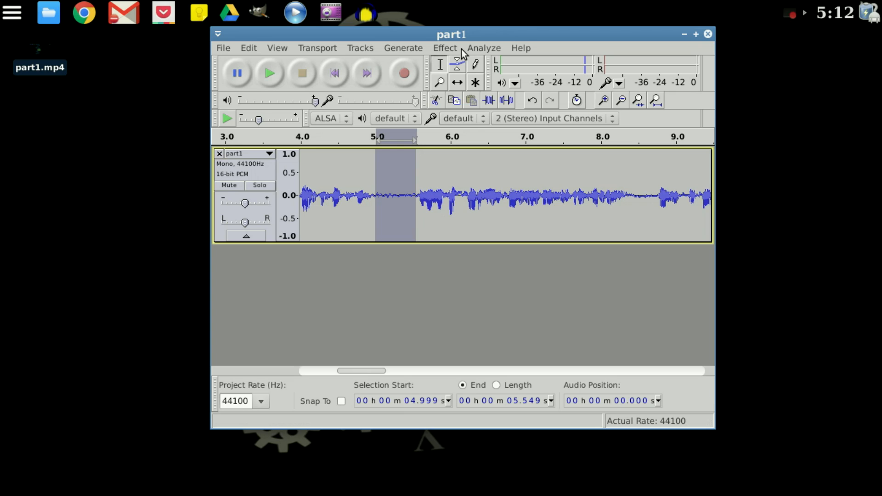
pyautogui.click(444, 47)
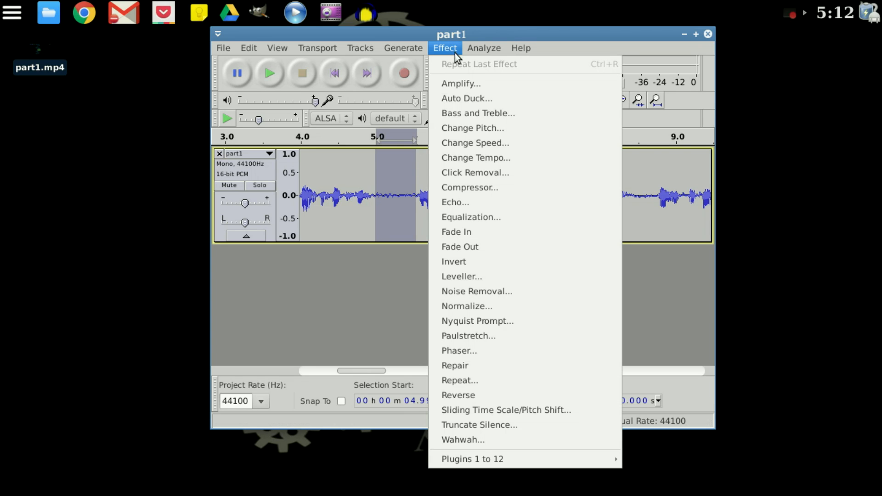
pyautogui.click(477, 291)
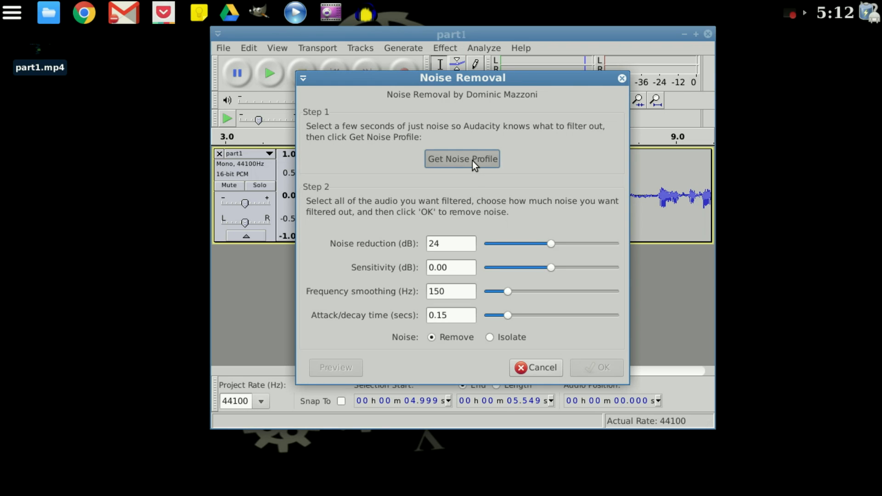
pyautogui.click(462, 158)
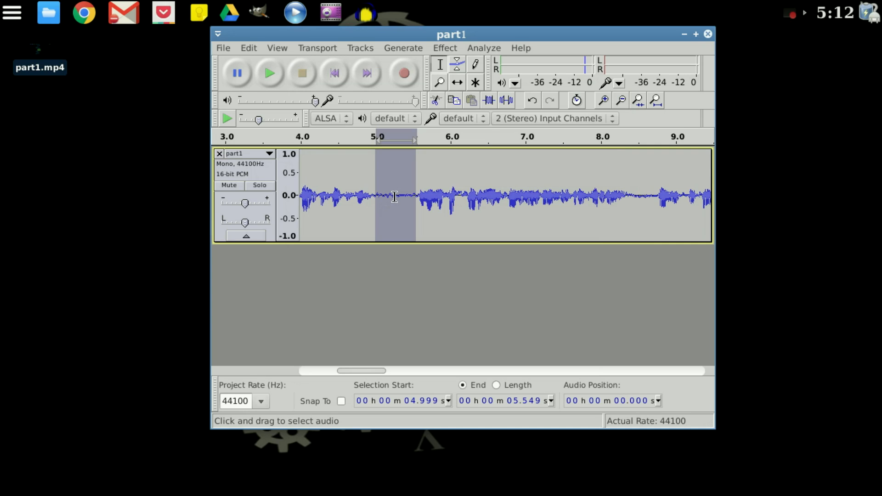
pyautogui.moveTo(404, 199)
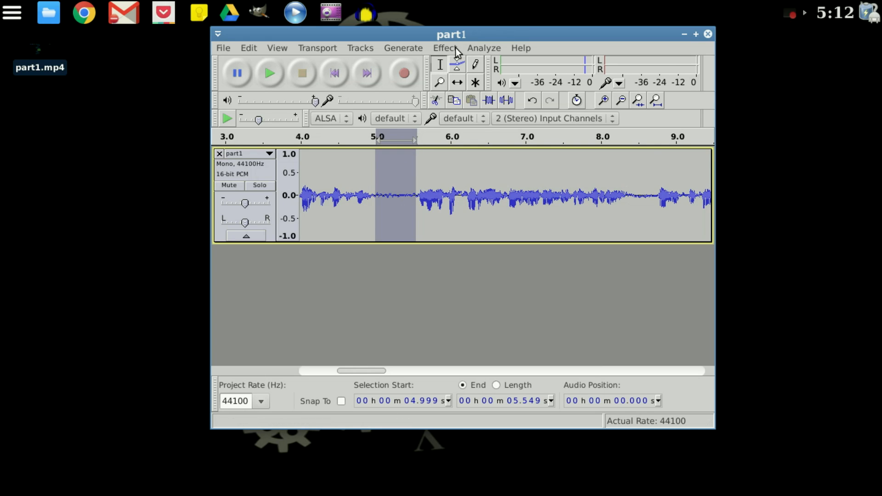
pyautogui.moveTo(539, 369)
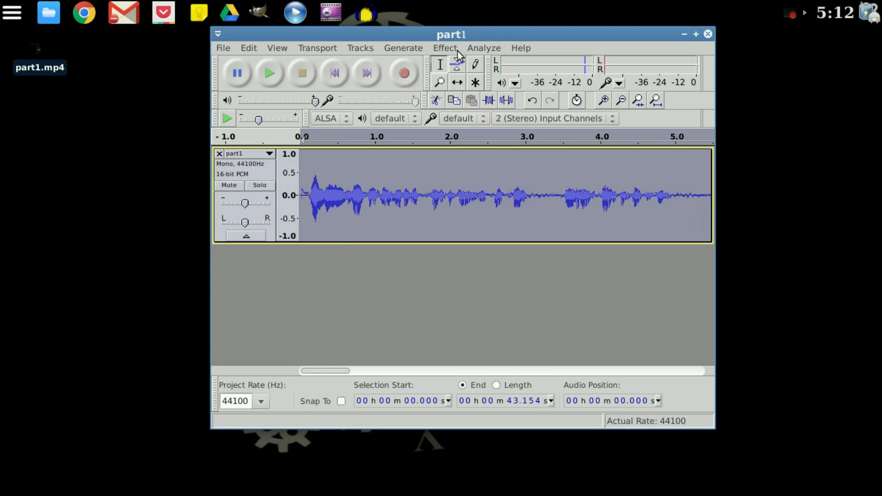
# Apply Noise Removal with default settings to part1 and play the cleaned result
pyautogui.click(444, 48)
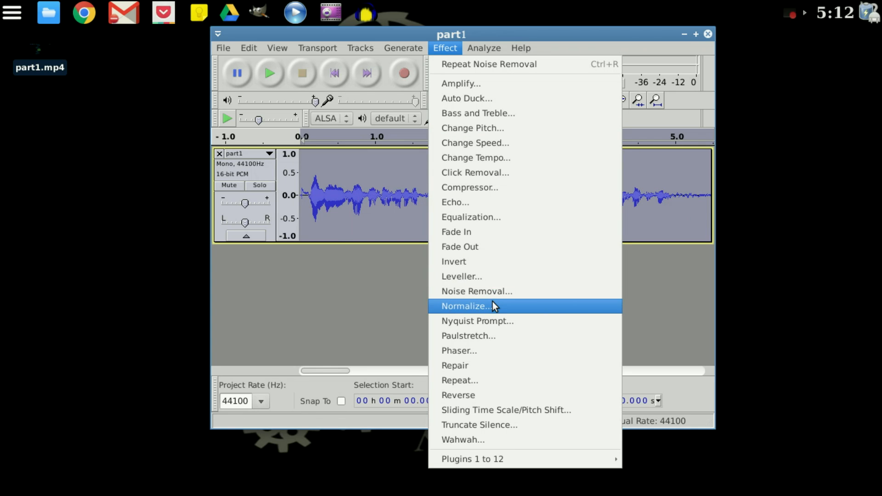
pyautogui.moveTo(501, 294)
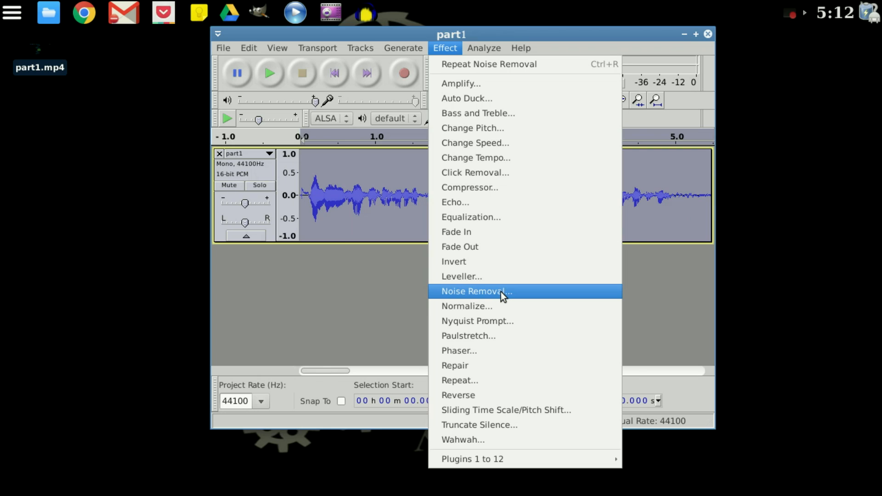
pyautogui.click(476, 291)
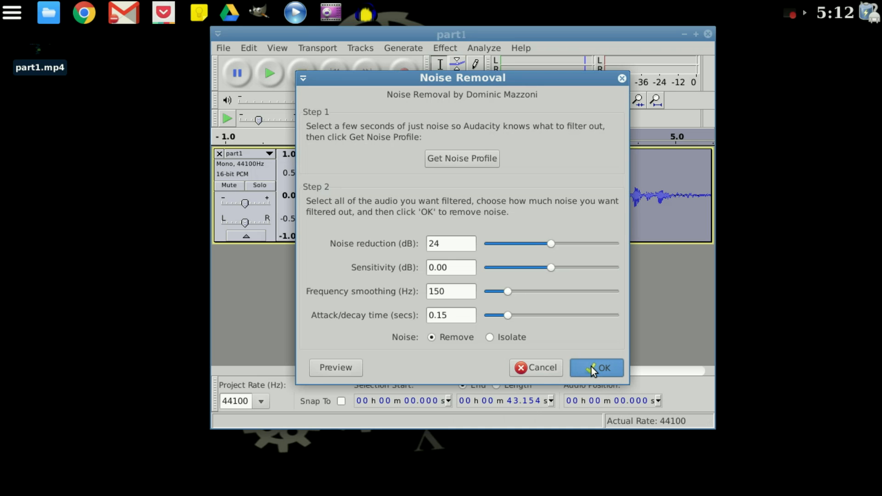
pyautogui.click(596, 368)
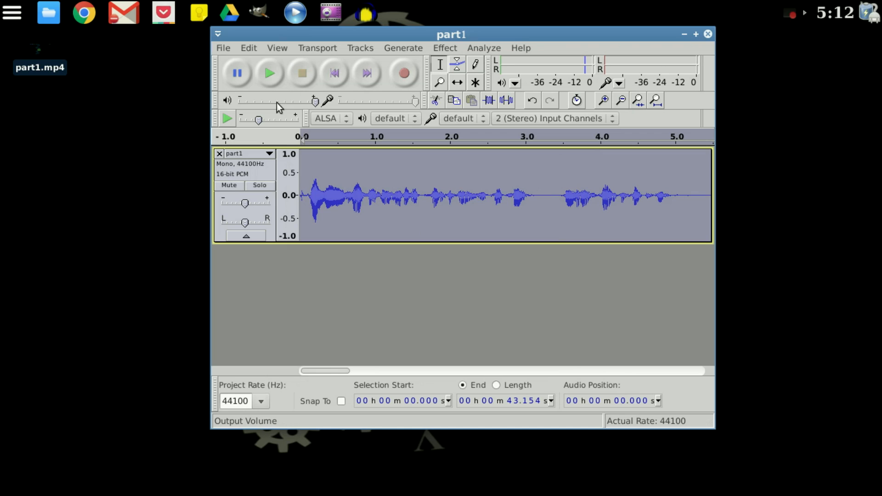
pyautogui.click(269, 72)
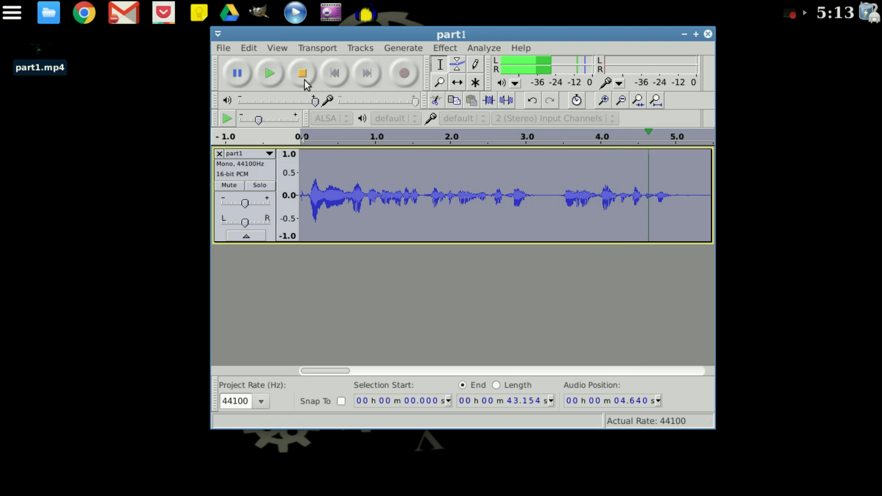
pyautogui.moveTo(325, 371); pyautogui.dragTo(382, 371)
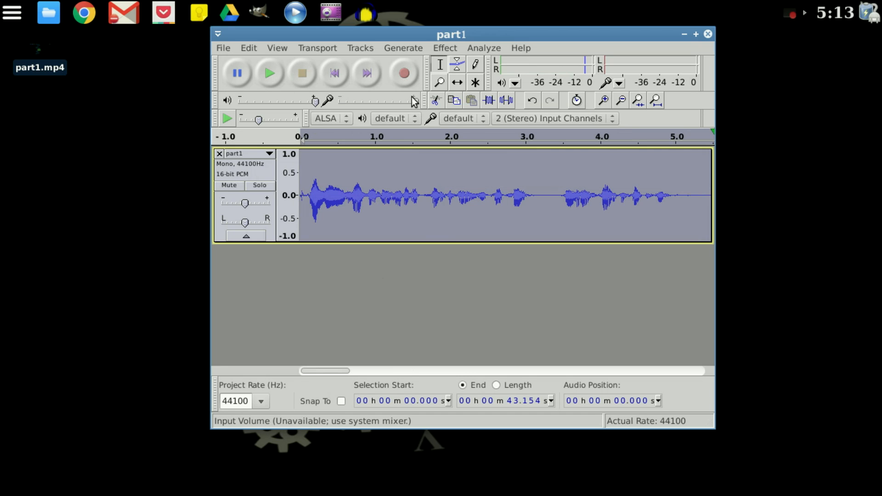
# Normalize part1 to -1.0 dB with DC offset removal and play it back
pyautogui.click(444, 48)
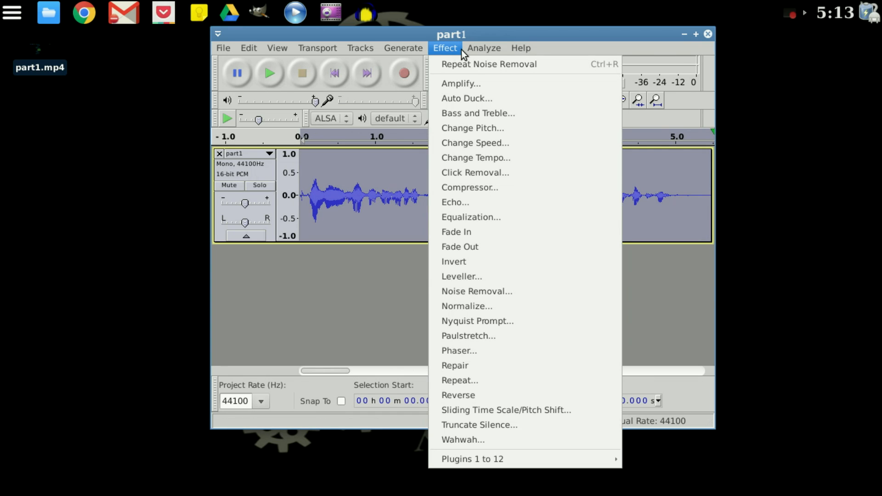
pyautogui.moveTo(456, 173)
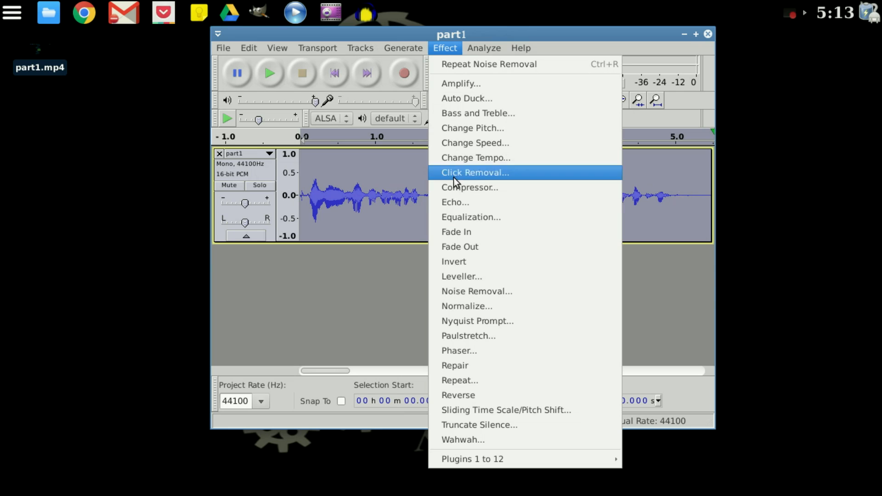
pyautogui.moveTo(523, 306)
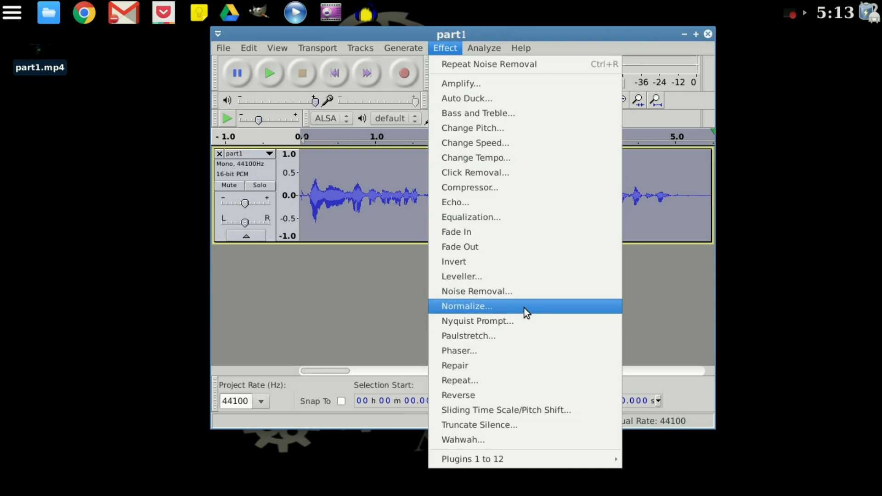
pyautogui.moveTo(481, 307)
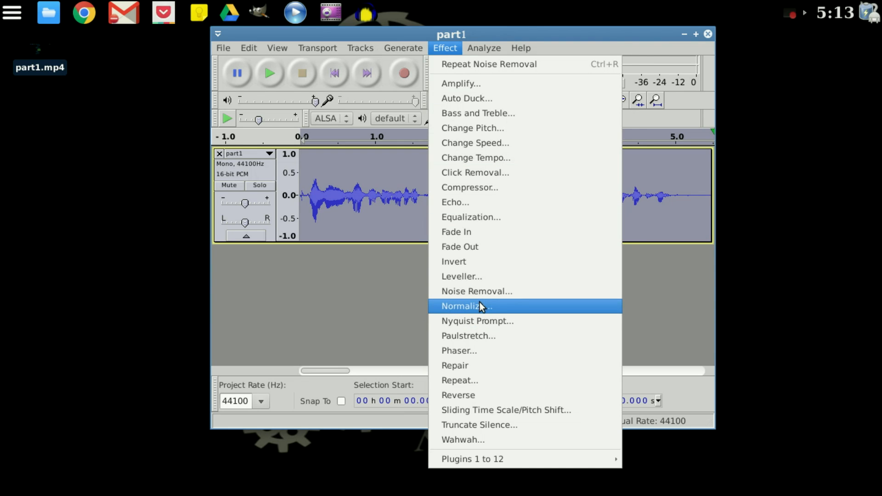
pyautogui.click(466, 306)
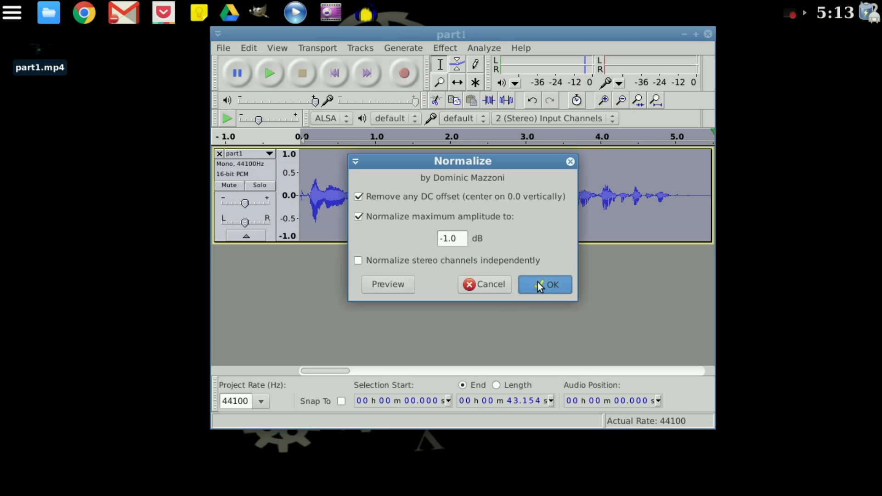
pyautogui.click(544, 284)
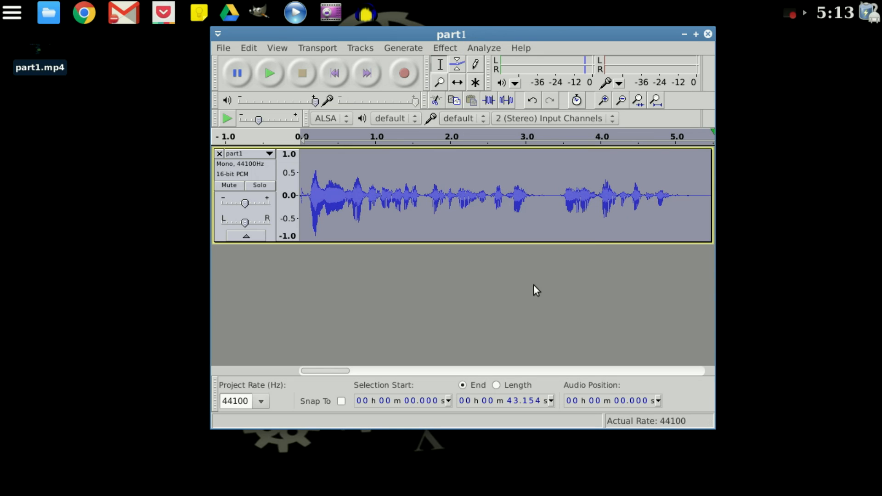
pyautogui.moveTo(365, 117)
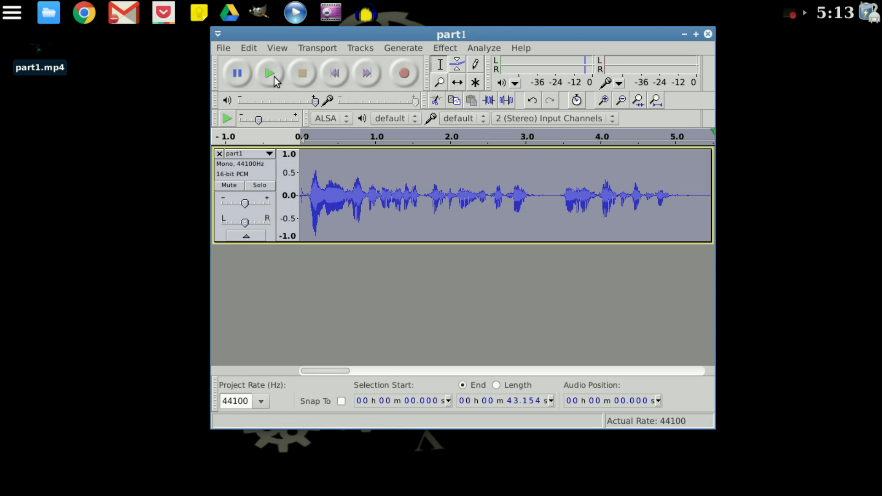
pyautogui.click(270, 73)
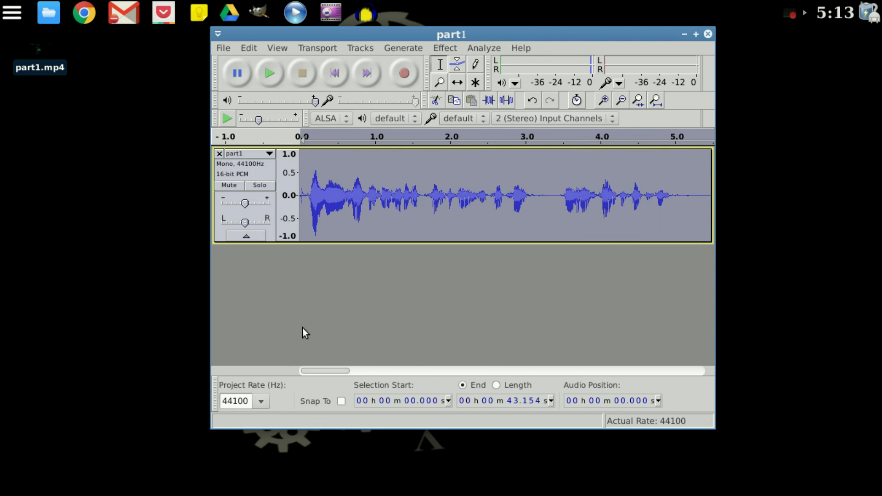
pyautogui.moveTo(438, 45)
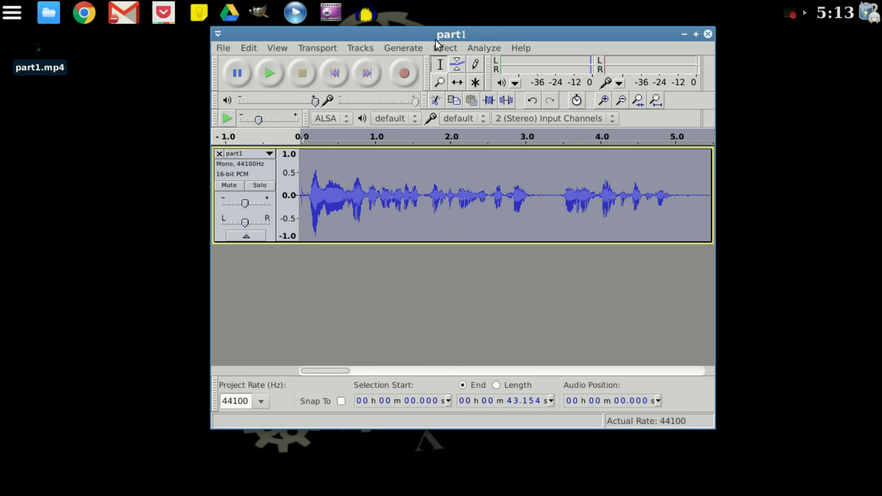
pyautogui.click(446, 48)
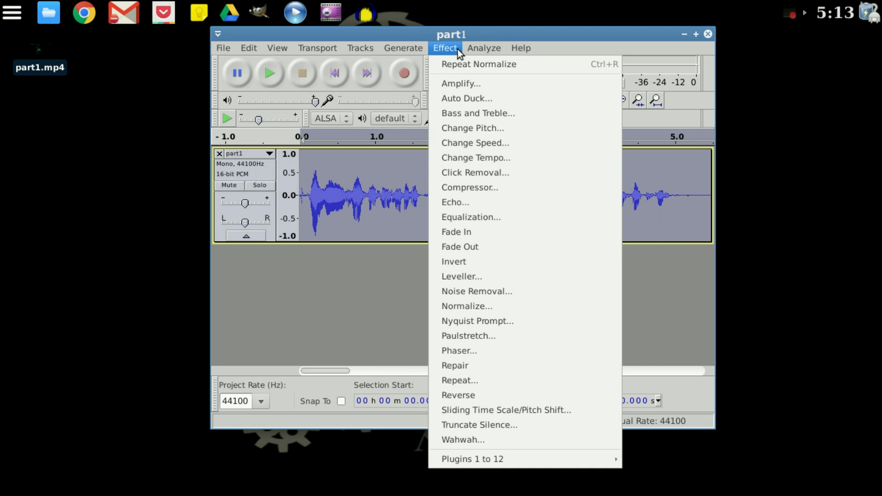
pyautogui.moveTo(478, 113)
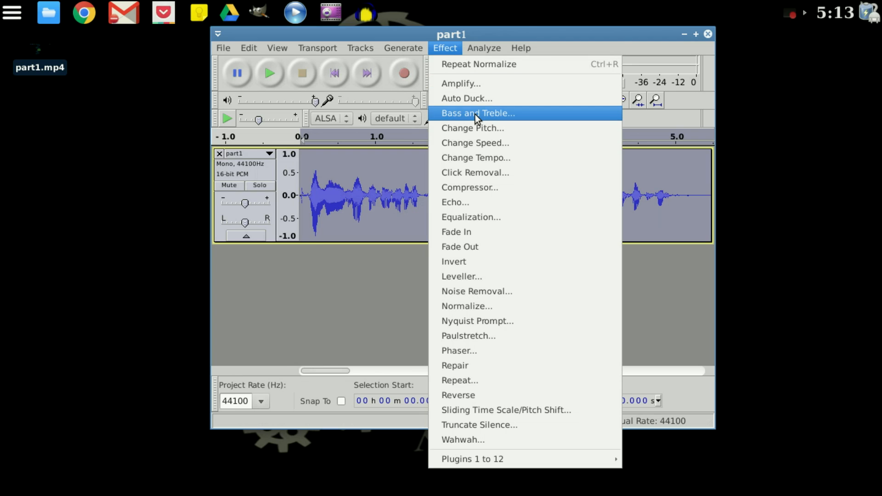
# Apply Bass and Treble with the bass slider set to 4 dB
pyautogui.click(478, 113)
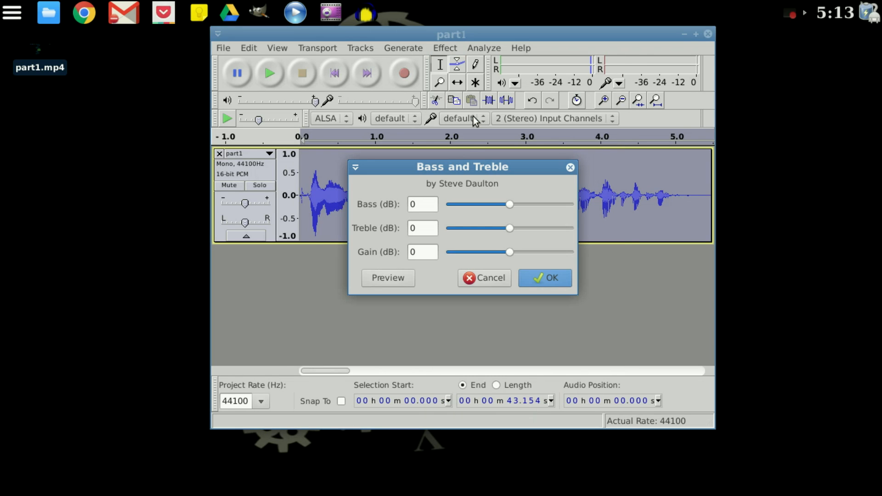
pyautogui.moveTo(509, 204); pyautogui.dragTo(528, 204)
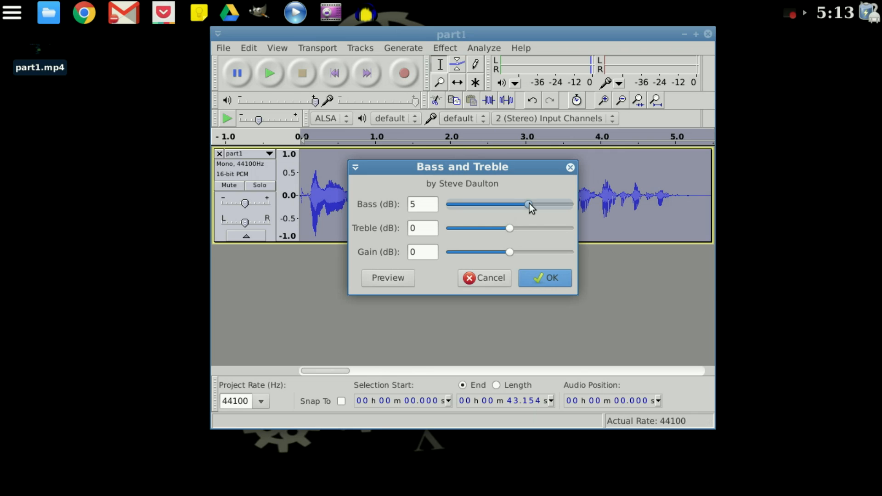
pyautogui.moveTo(528, 204); pyautogui.dragTo(525, 204)
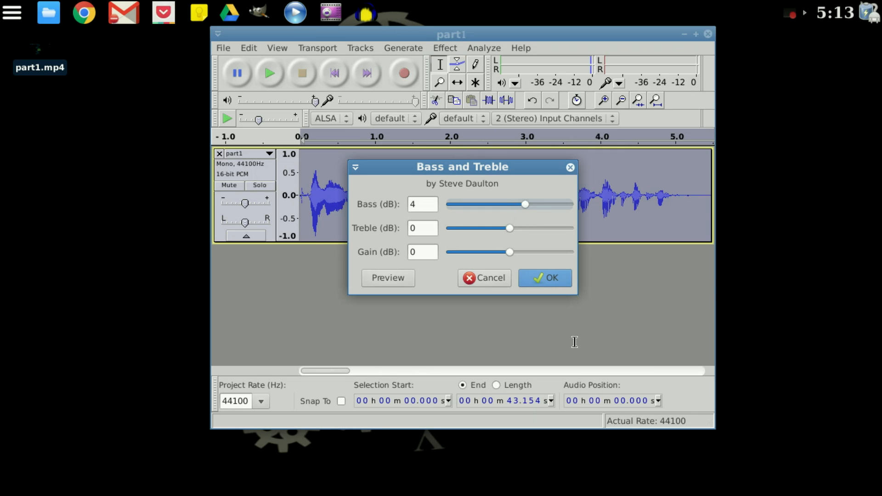
pyautogui.click(545, 278)
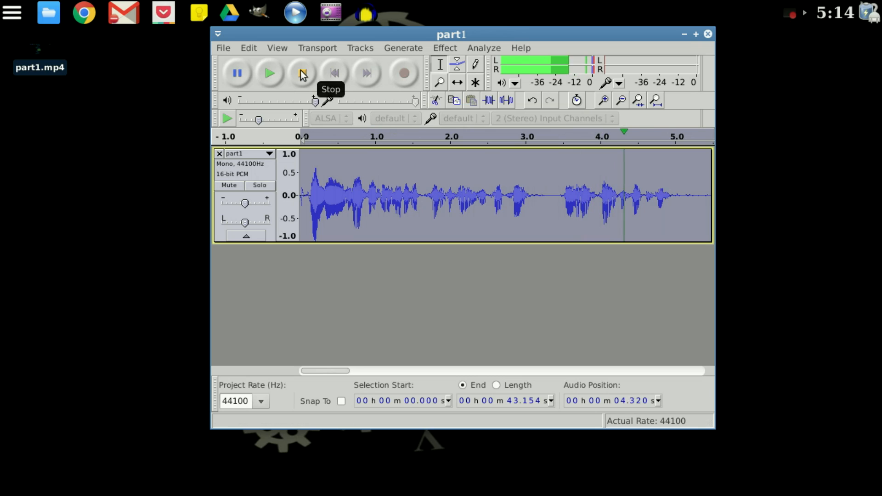
# Adjust the playback volume, then play and stop the bass-boosted clip
pyautogui.click(301, 72)
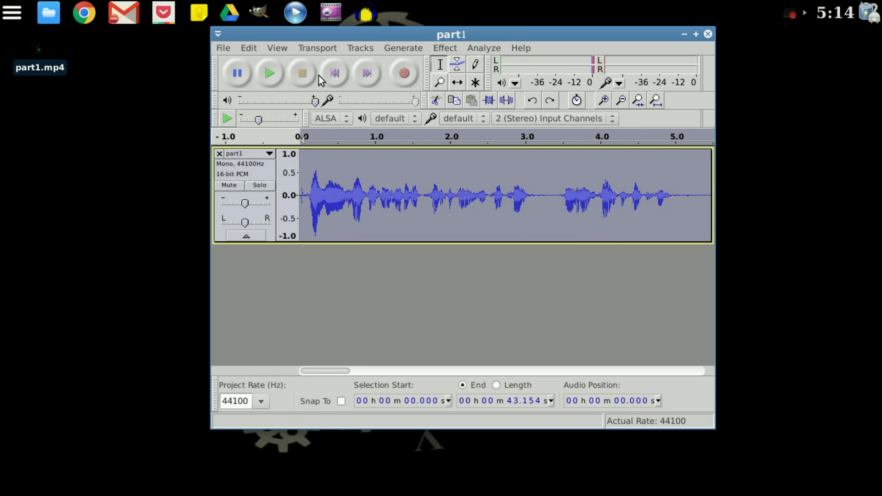
pyautogui.click(301, 73)
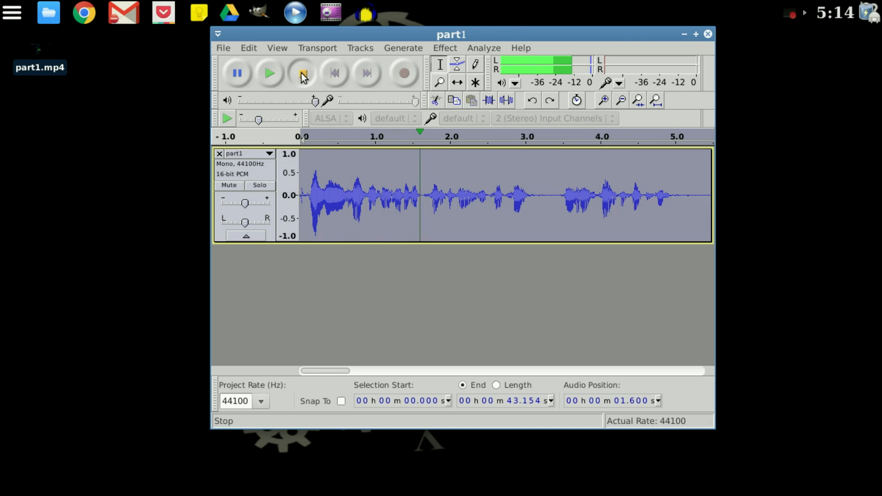
pyautogui.click(301, 73)
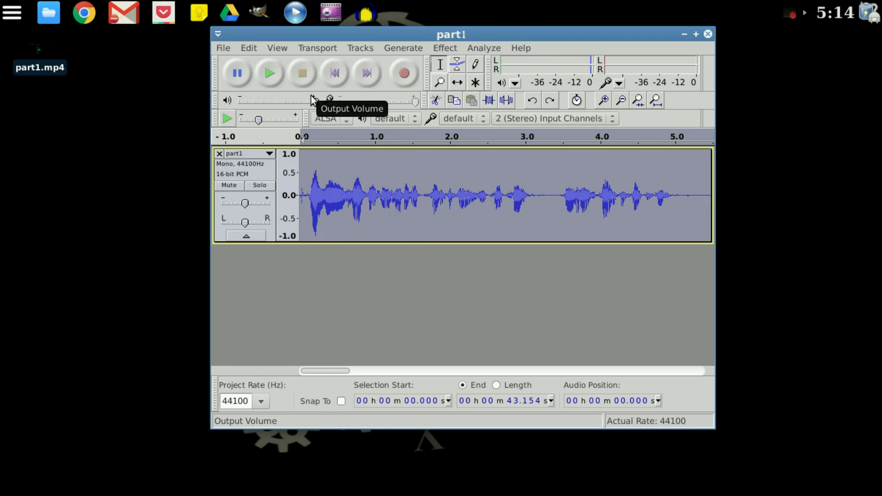
pyautogui.click(248, 48)
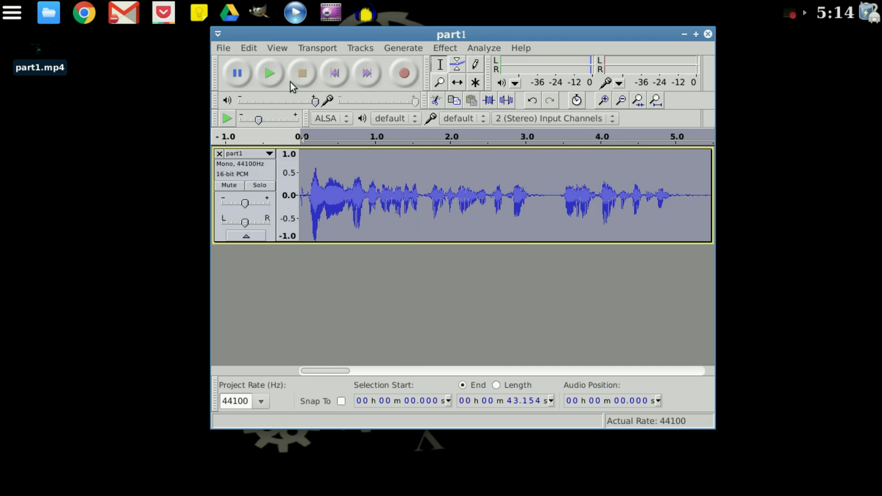
pyautogui.click(269, 72)
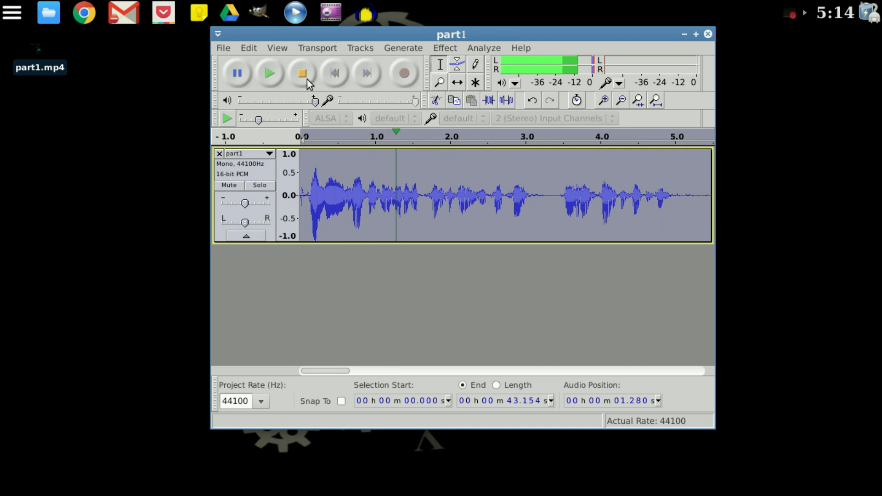
pyautogui.click(301, 72)
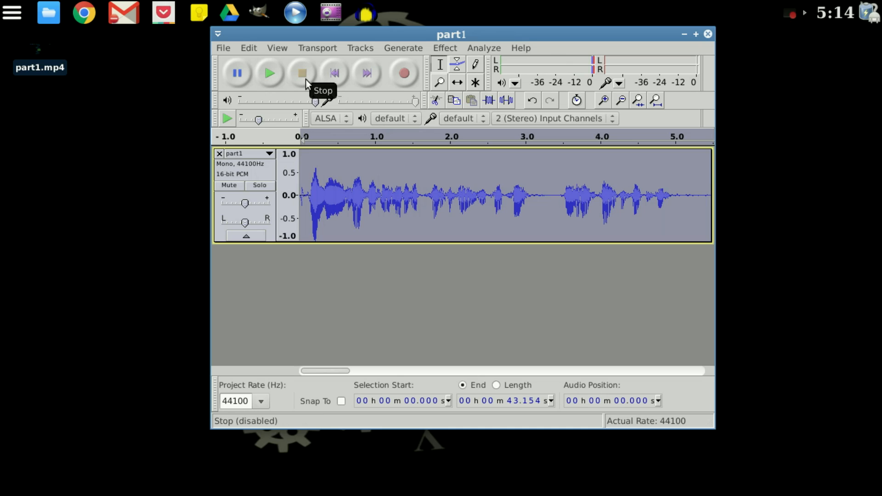
pyautogui.moveTo(366, 73)
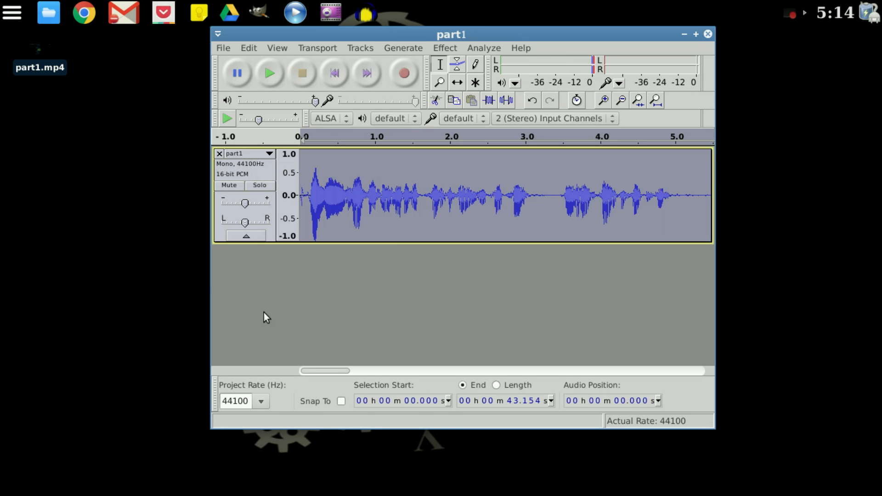
pyautogui.moveTo(424, 259)
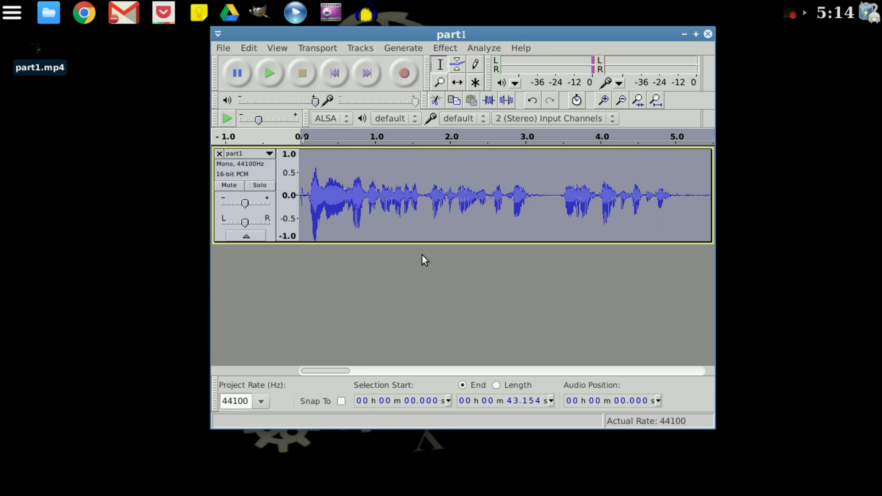
pyautogui.moveTo(494, 258)
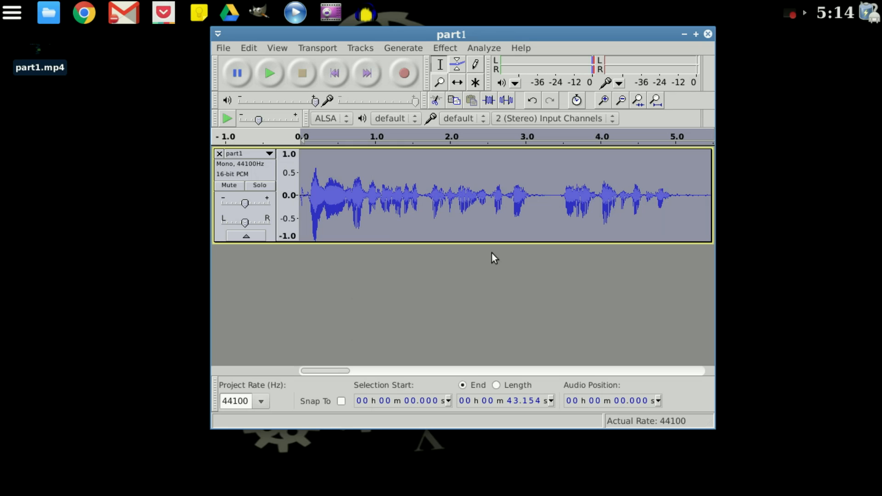
pyautogui.moveTo(359, 182)
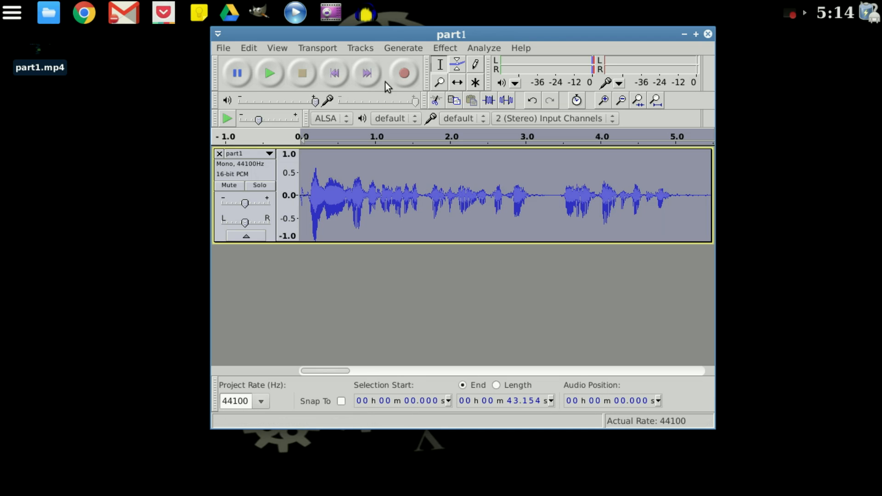
pyautogui.click(444, 48)
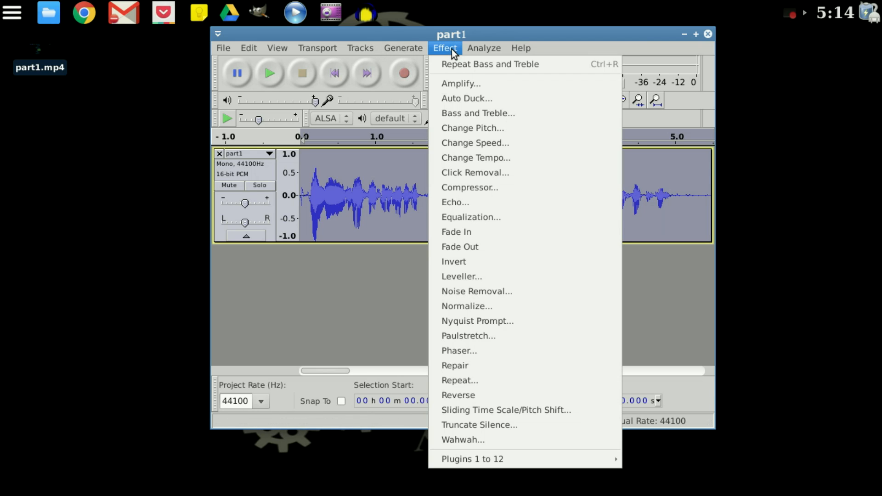
pyautogui.moveTo(498, 113)
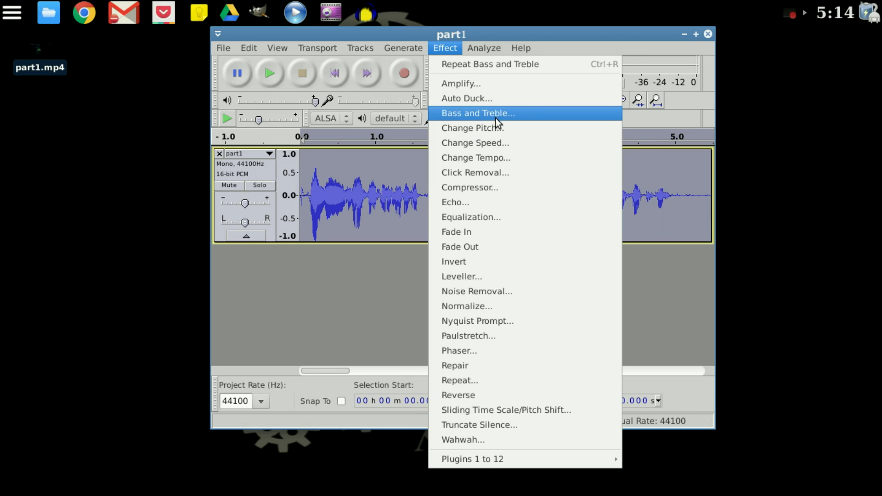
# Reopen Bass and Treble, close it without applying, and reach the File menu
pyautogui.click(478, 113)
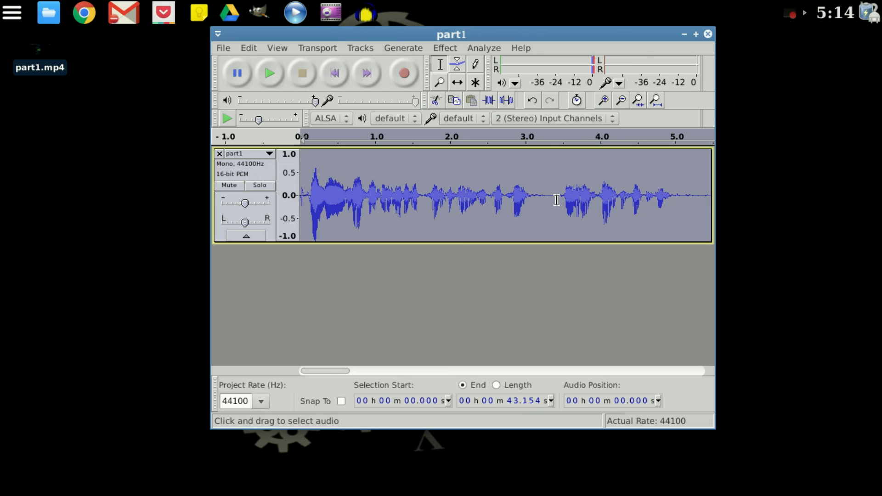
pyautogui.moveTo(505, 255)
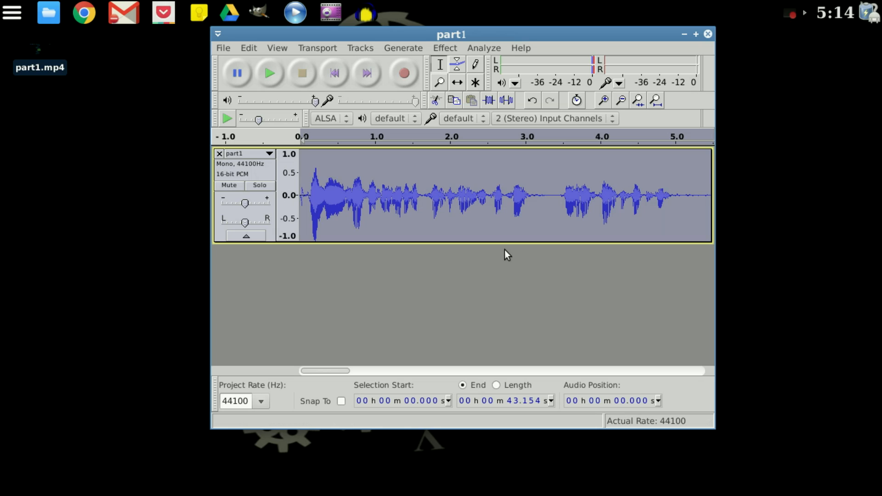
pyautogui.click(444, 48)
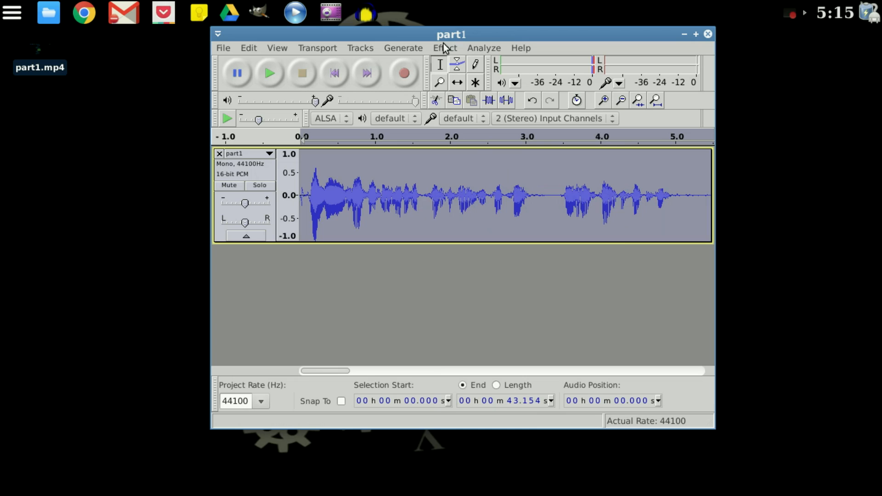
pyautogui.moveTo(427, 91)
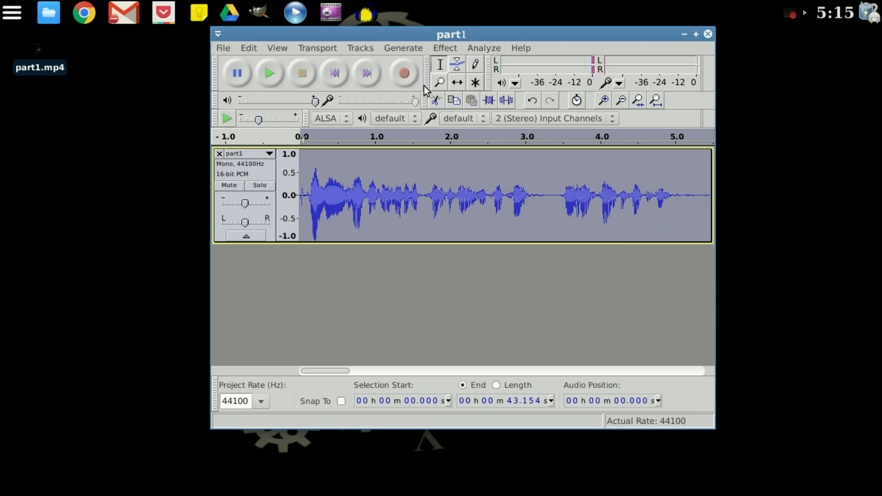
pyautogui.click(223, 48)
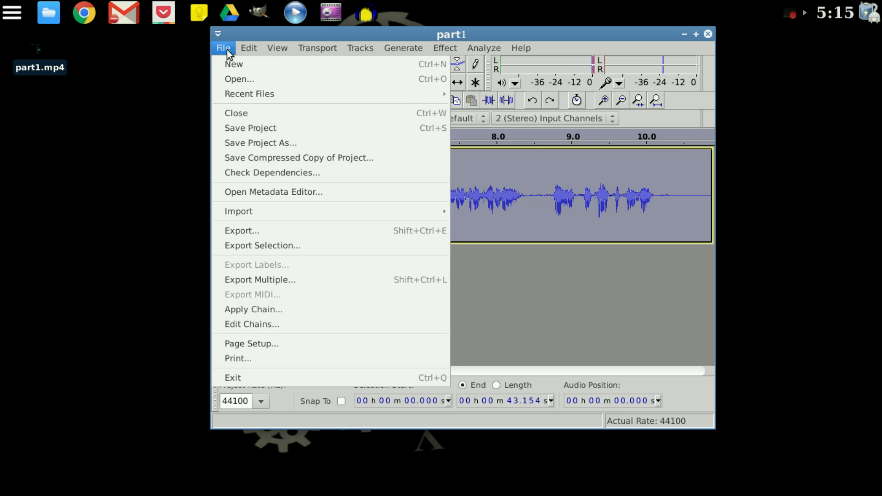
pyautogui.moveTo(295, 230)
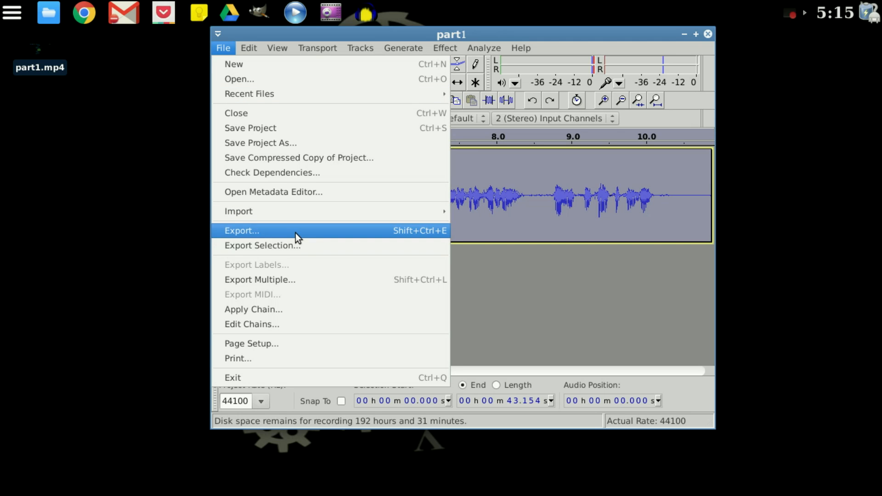
# Export part1 as a WAV to the Desktop, accepting empty metadata
pyautogui.click(241, 230)
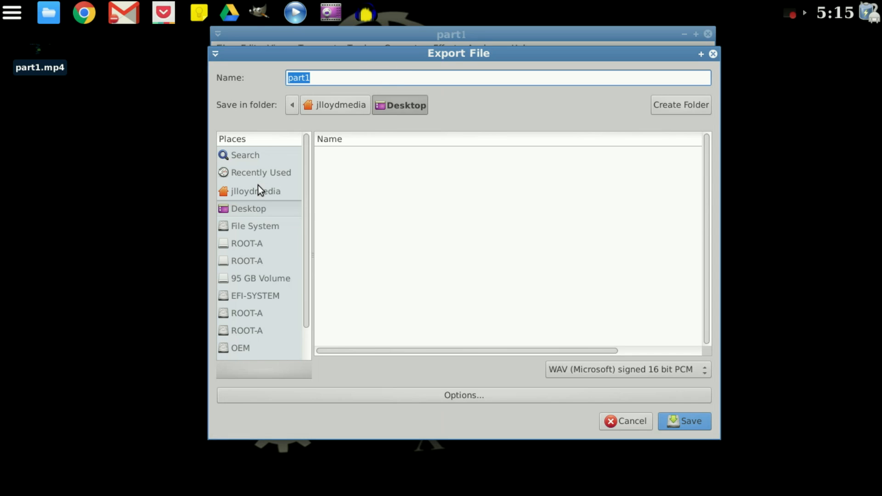
pyautogui.moveTo(261, 209)
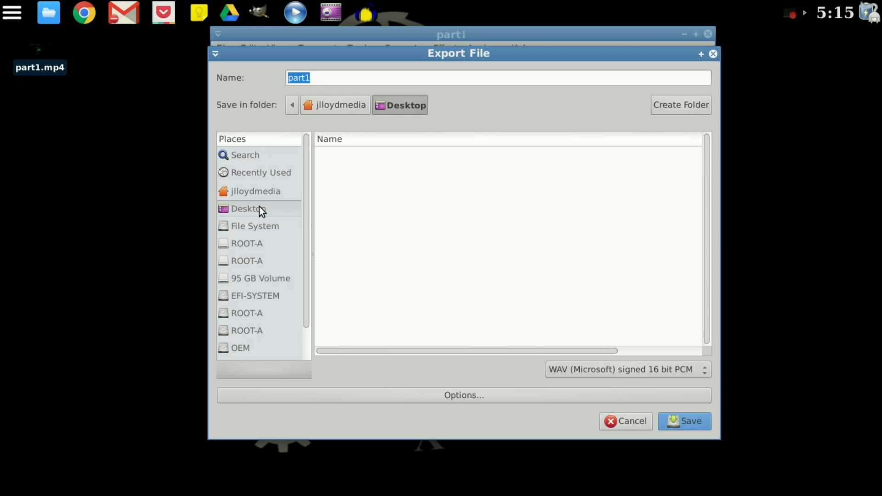
pyautogui.click(325, 78)
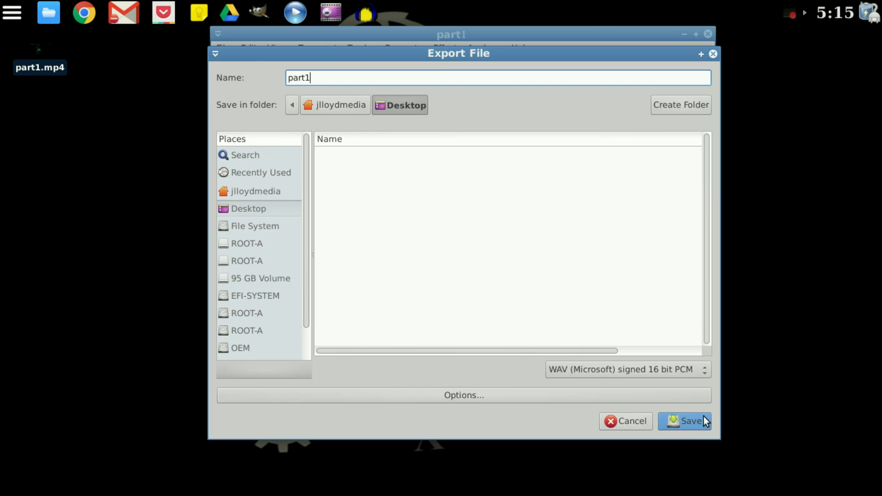
pyautogui.click(685, 422)
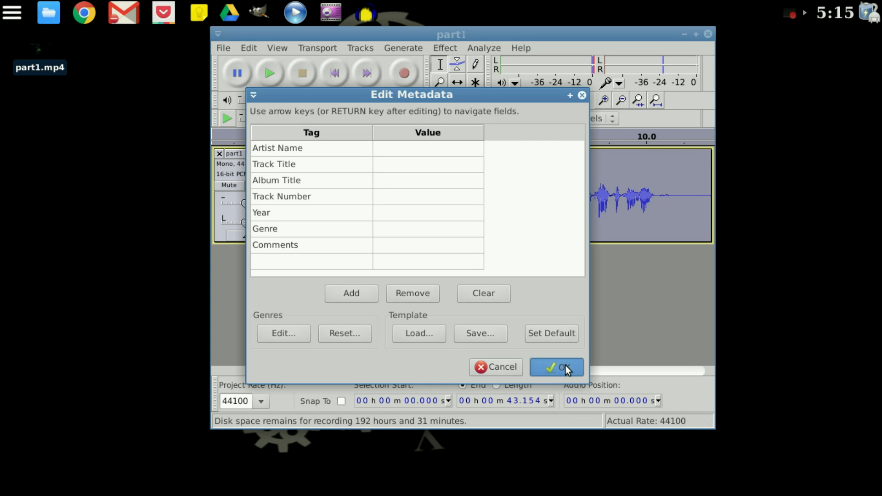
pyautogui.click(556, 366)
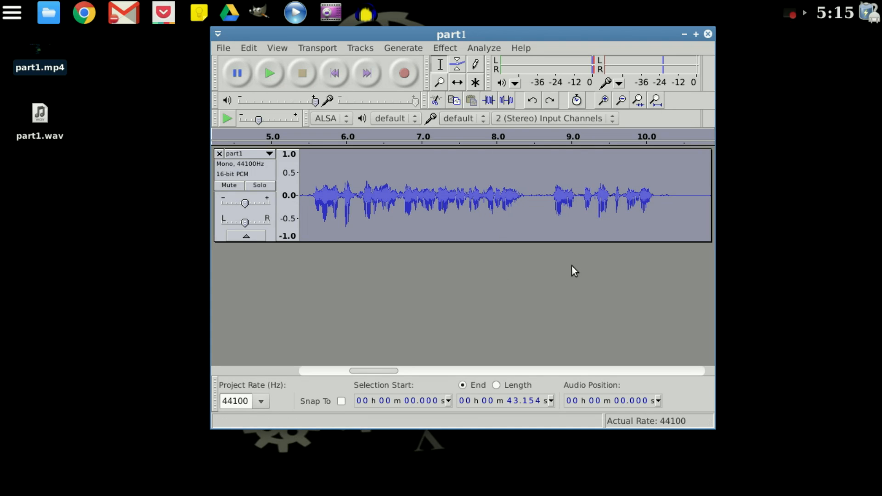
pyautogui.moveTo(583, 271)
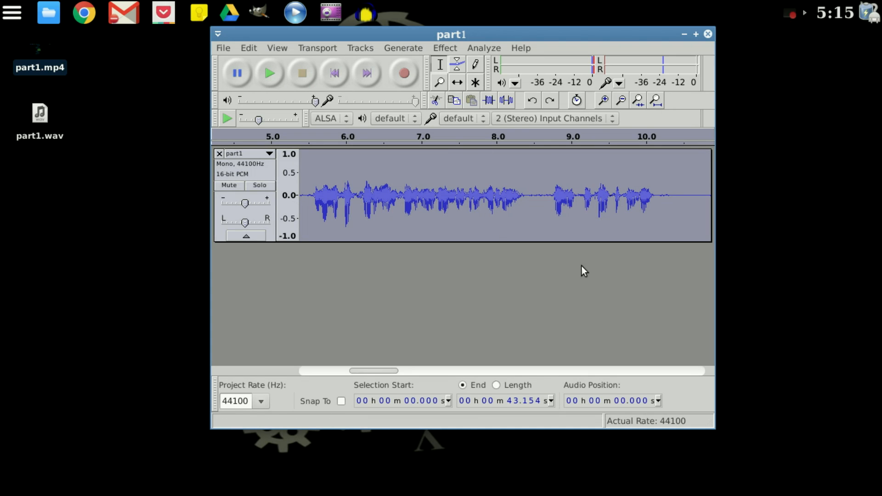
pyautogui.moveTo(441, 239)
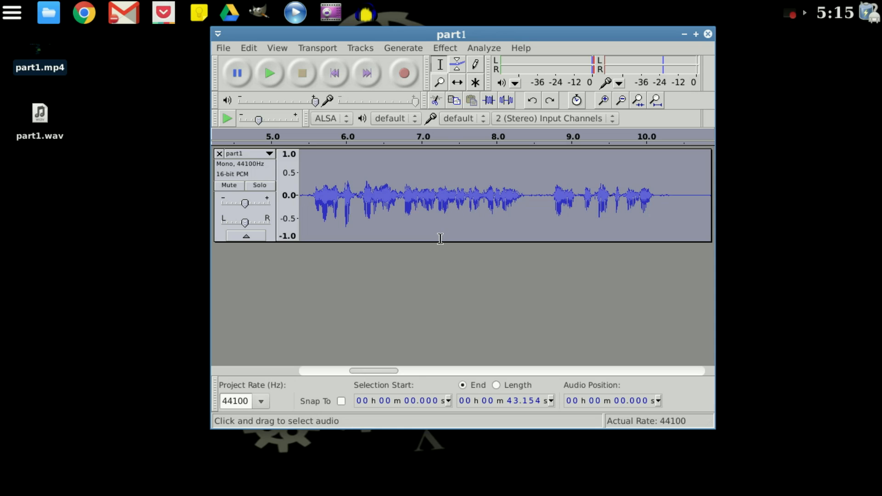
pyautogui.moveTo(75, 45)
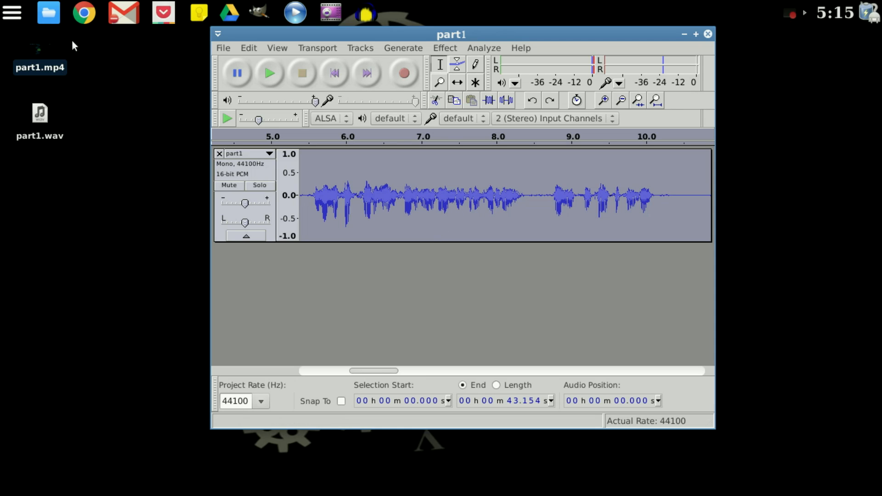
pyautogui.moveTo(100, 144)
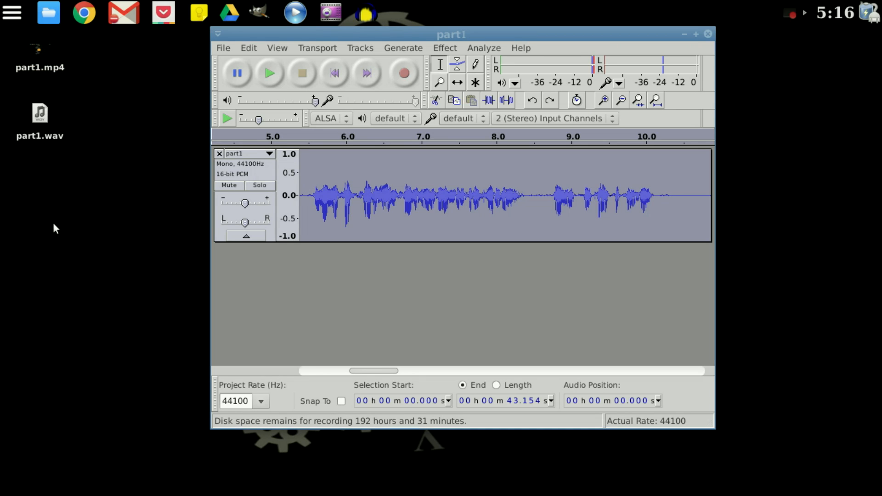
pyautogui.moveTo(39, 236)
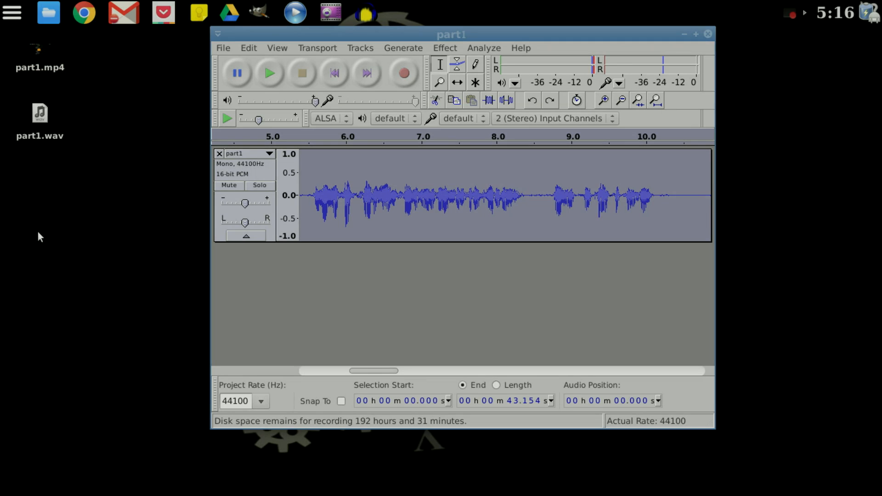